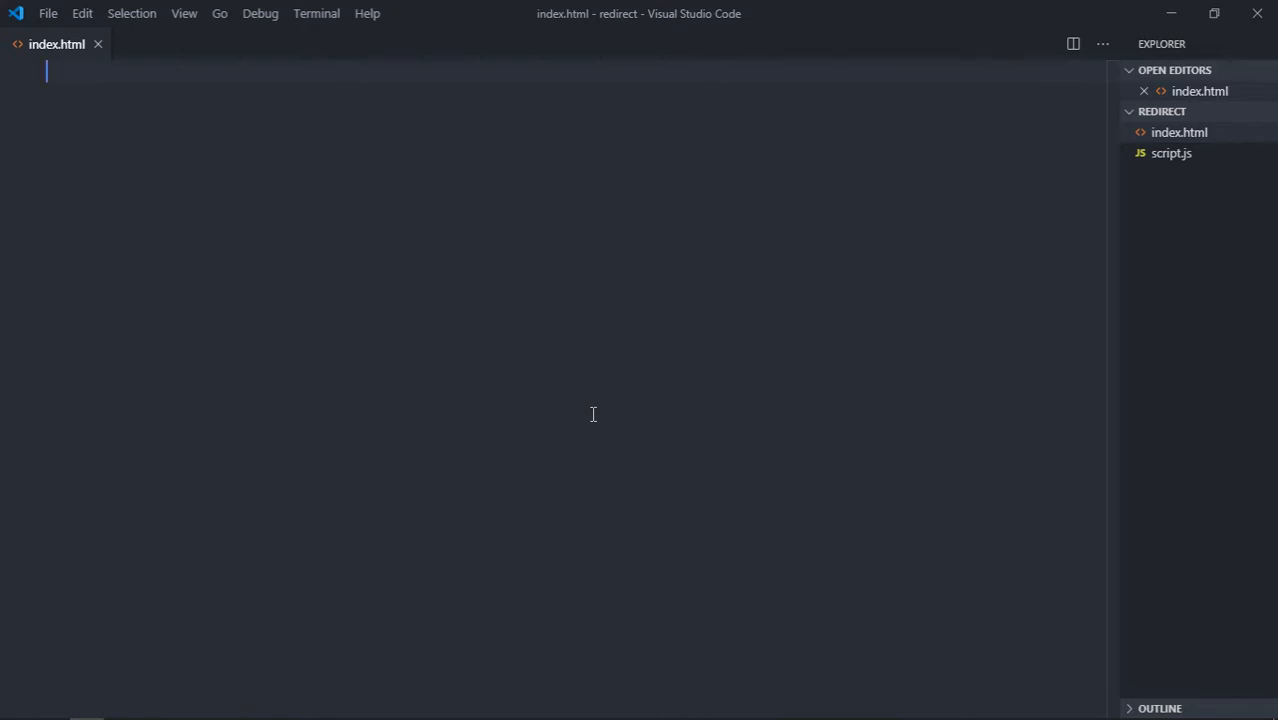
Expand the ! boilerplate, then add a centered 'Counter' h1 and a script.js script tag
type("!DOCTYPE html>")
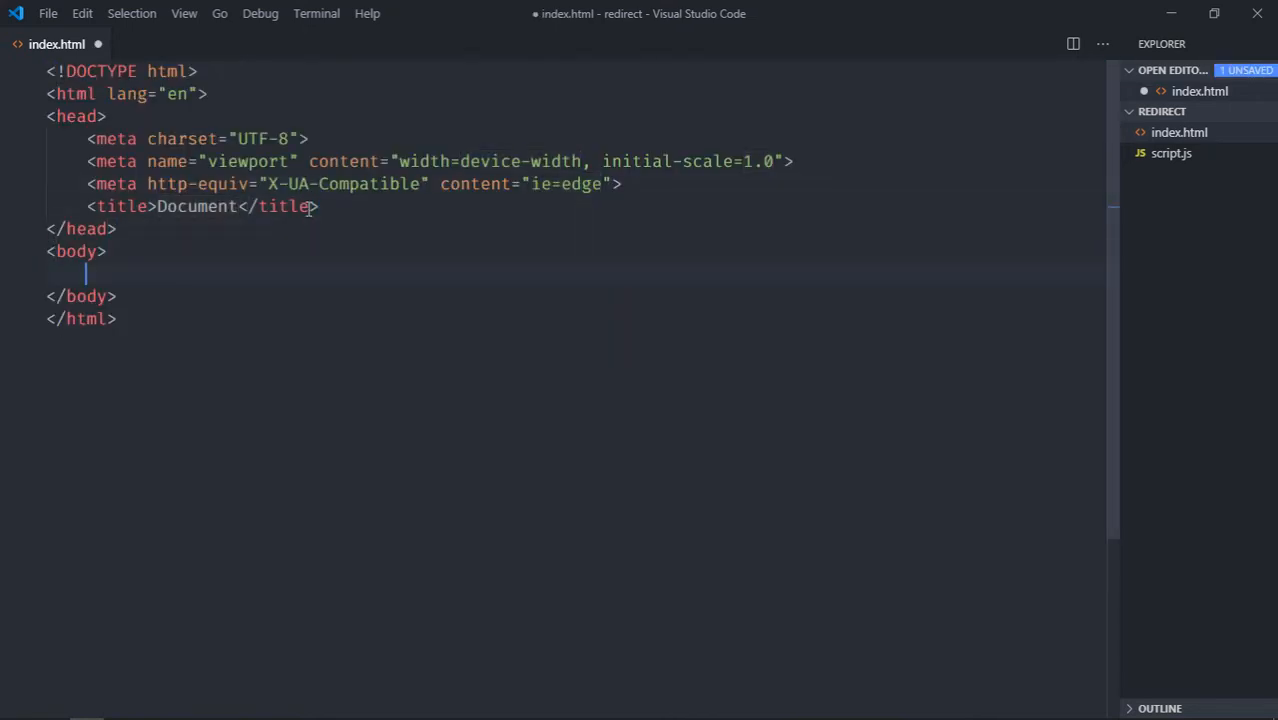
type("h1")
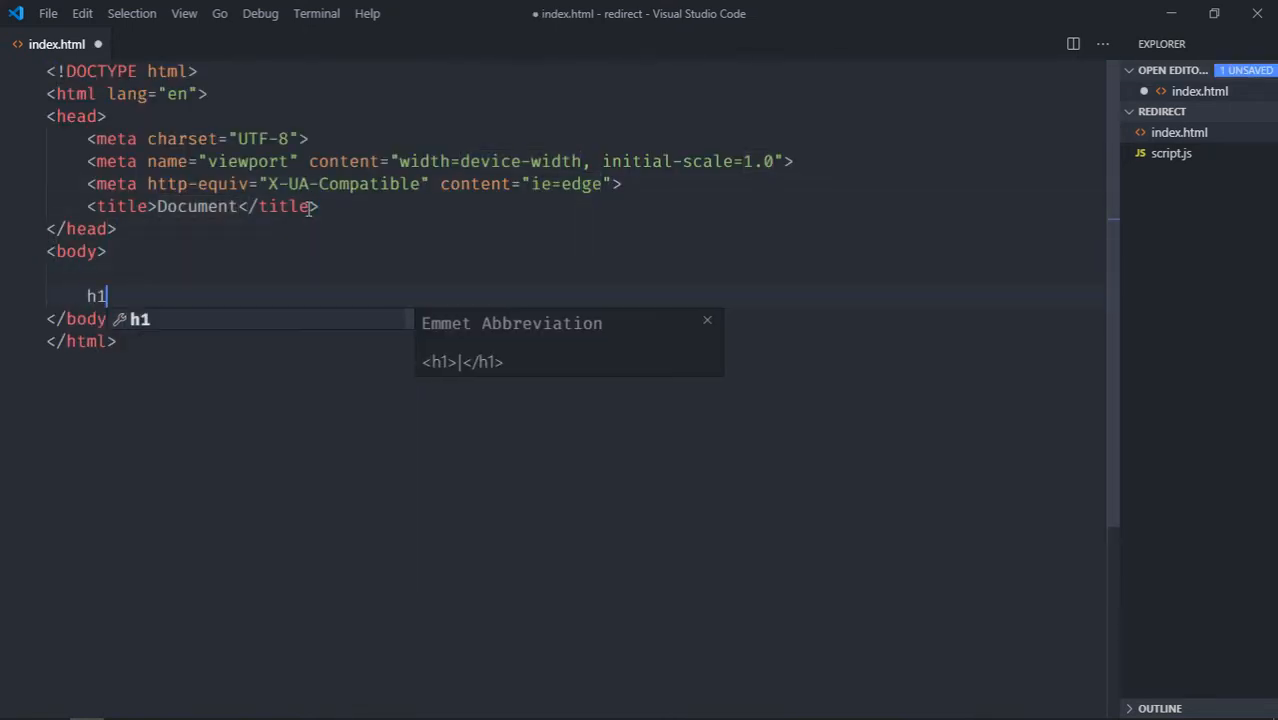
type("Coune")
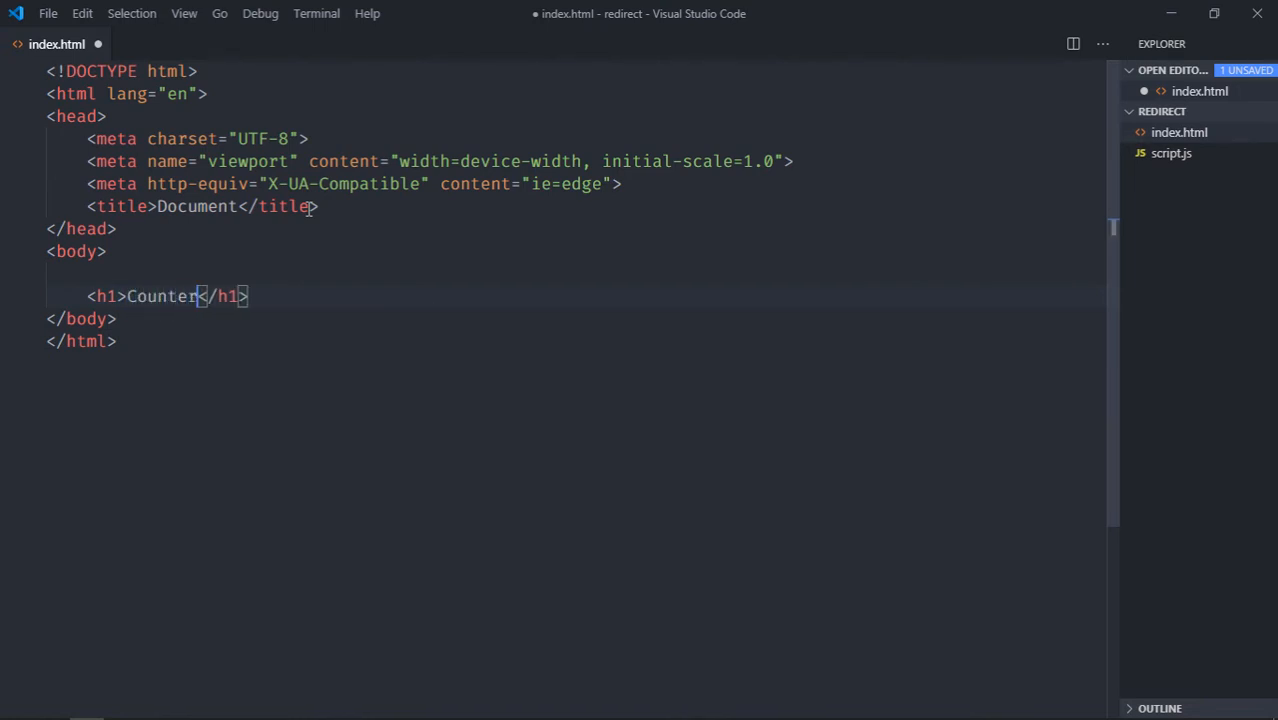
type("script src=\"script.js\"></script>")
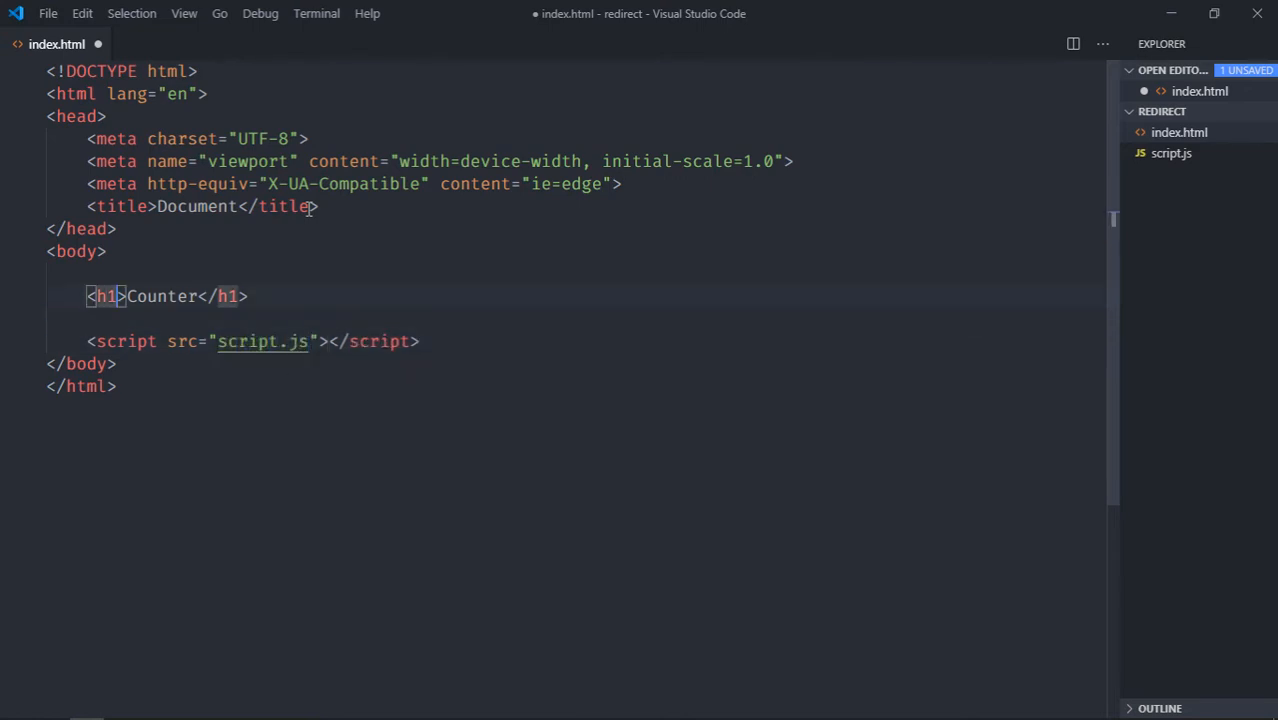
type("style=\"\"")
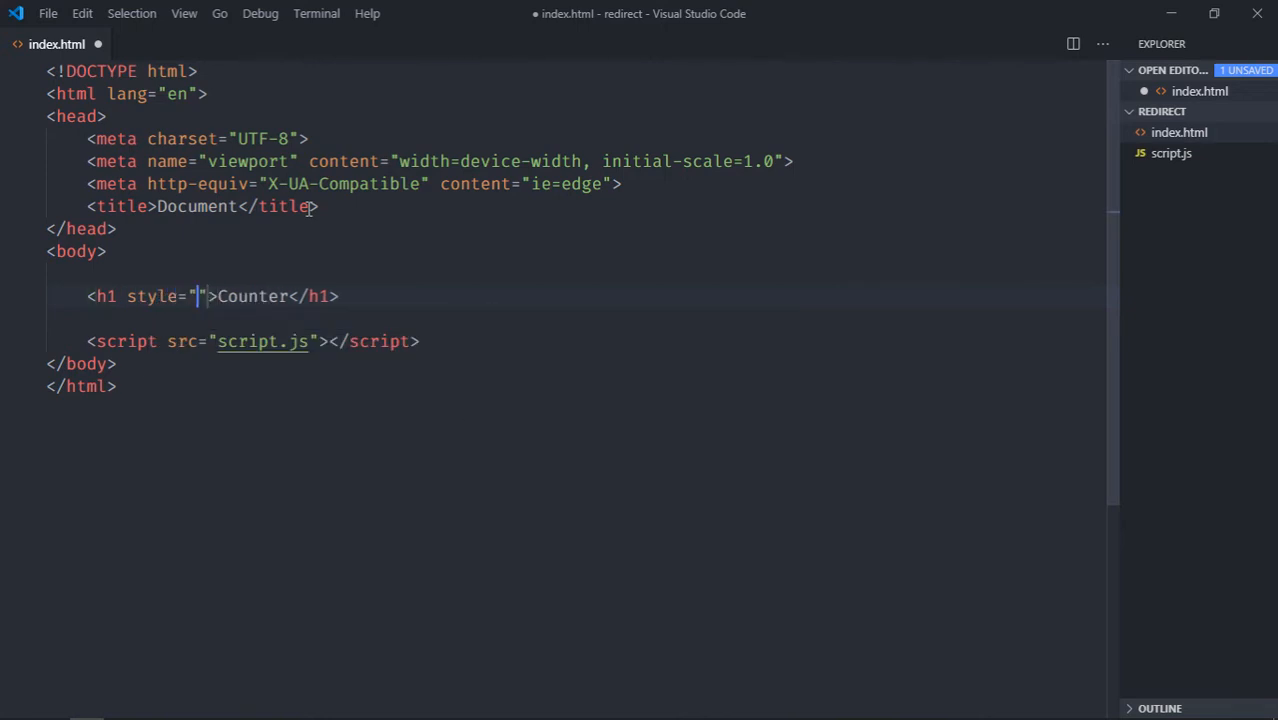
type("text-align: center")
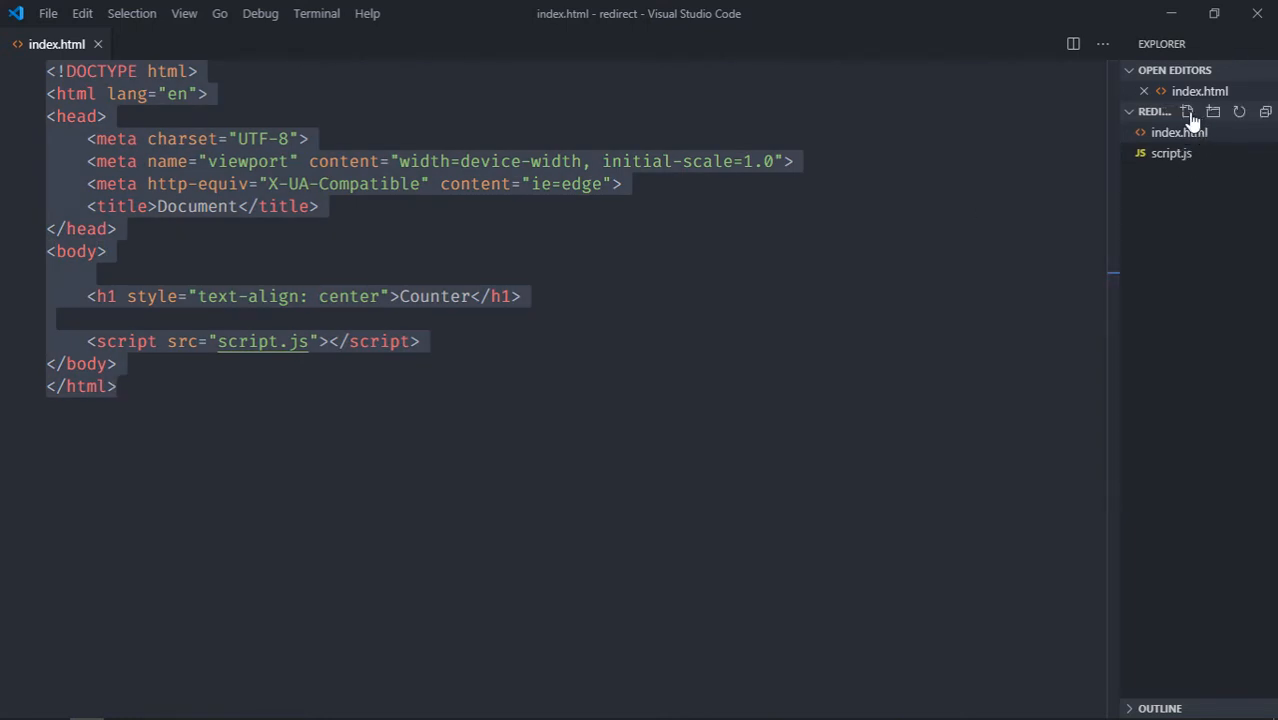
Create hello.html with a centered Hello World heading, then return to index.html
type("hello")
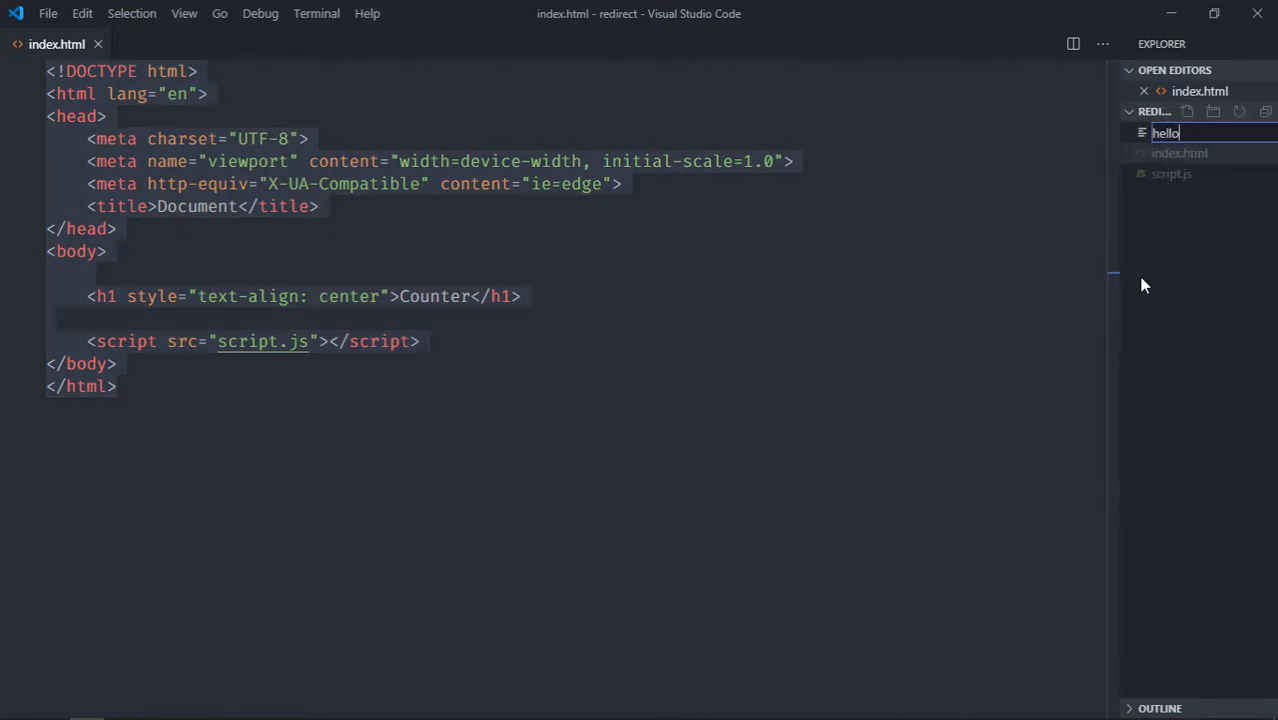
key("Enter")
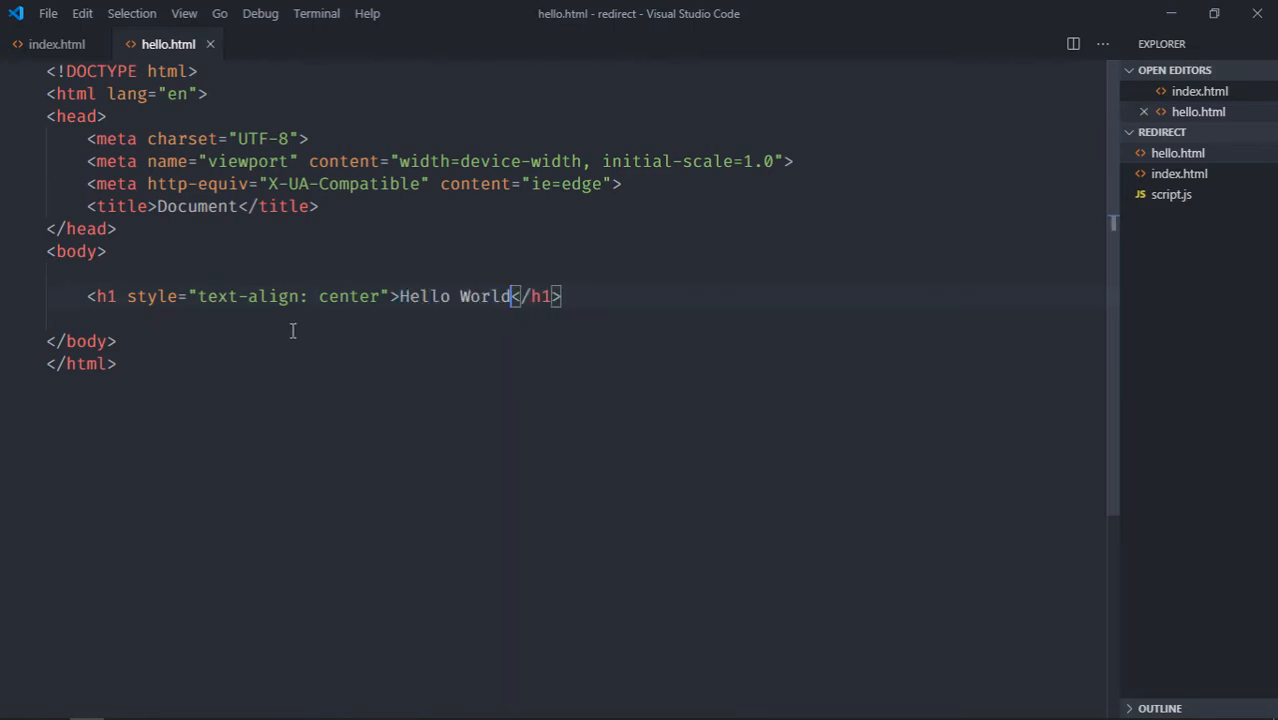
left_click(57, 44)
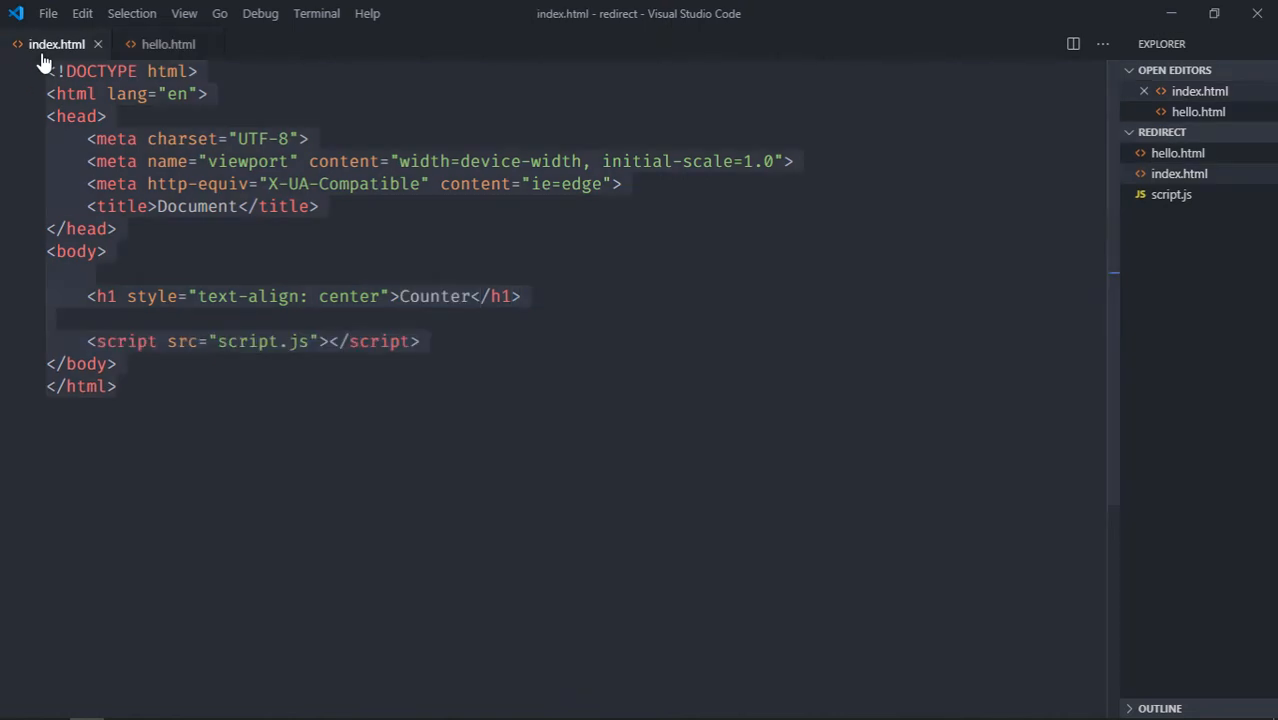
left_click(168, 44)
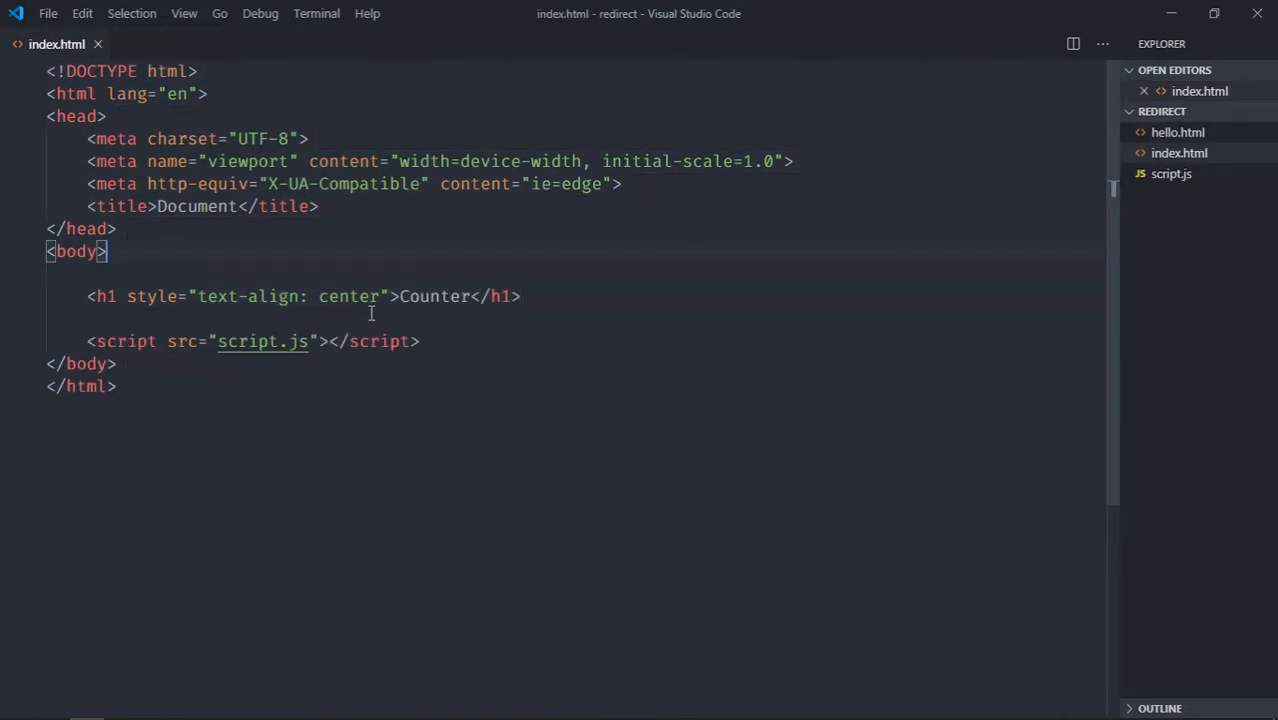
mouse_move(1135, 205)
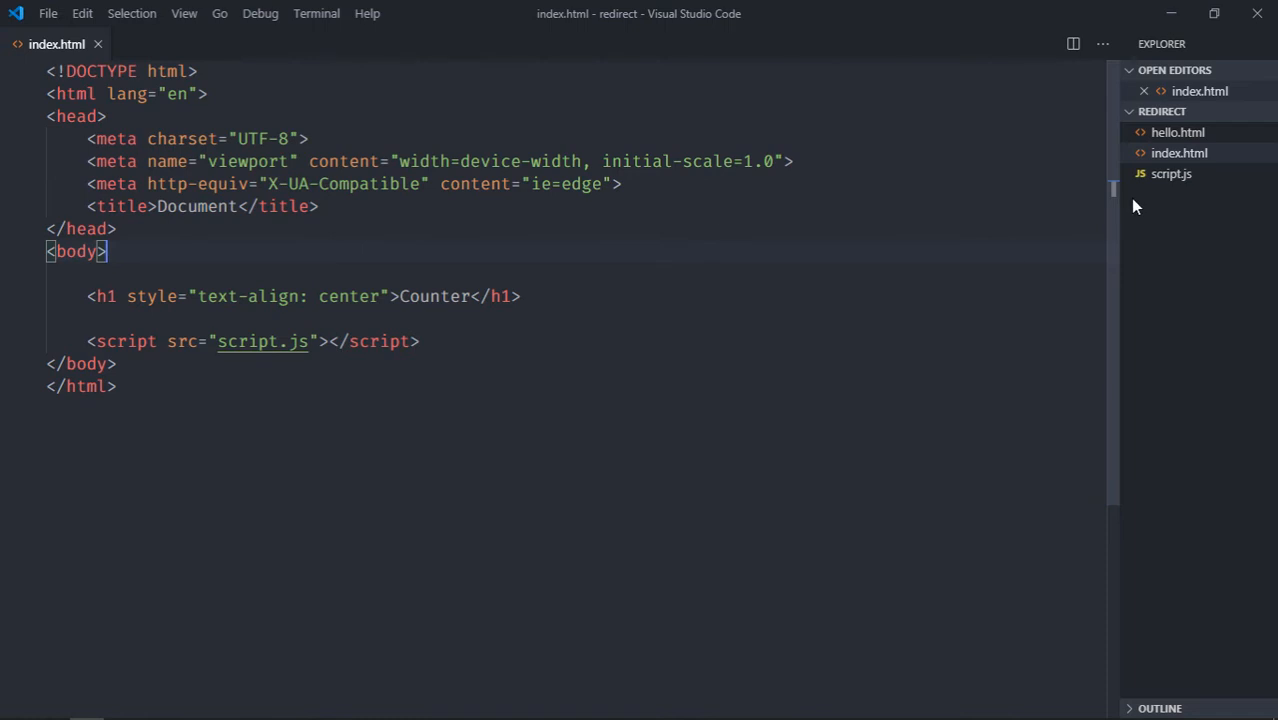
In script.js, add an empty setInterval and declare counter = document.querySelector('h1') and count = 1
left_click(1170, 173)
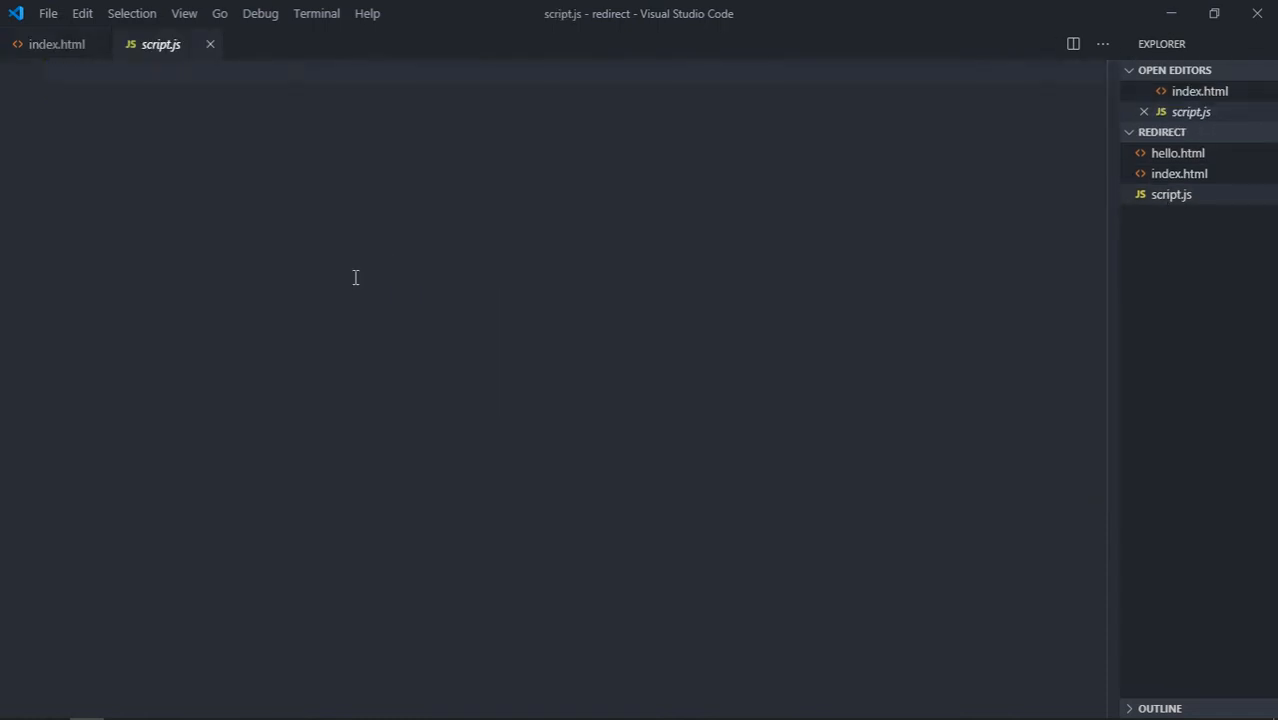
type("setInterval")
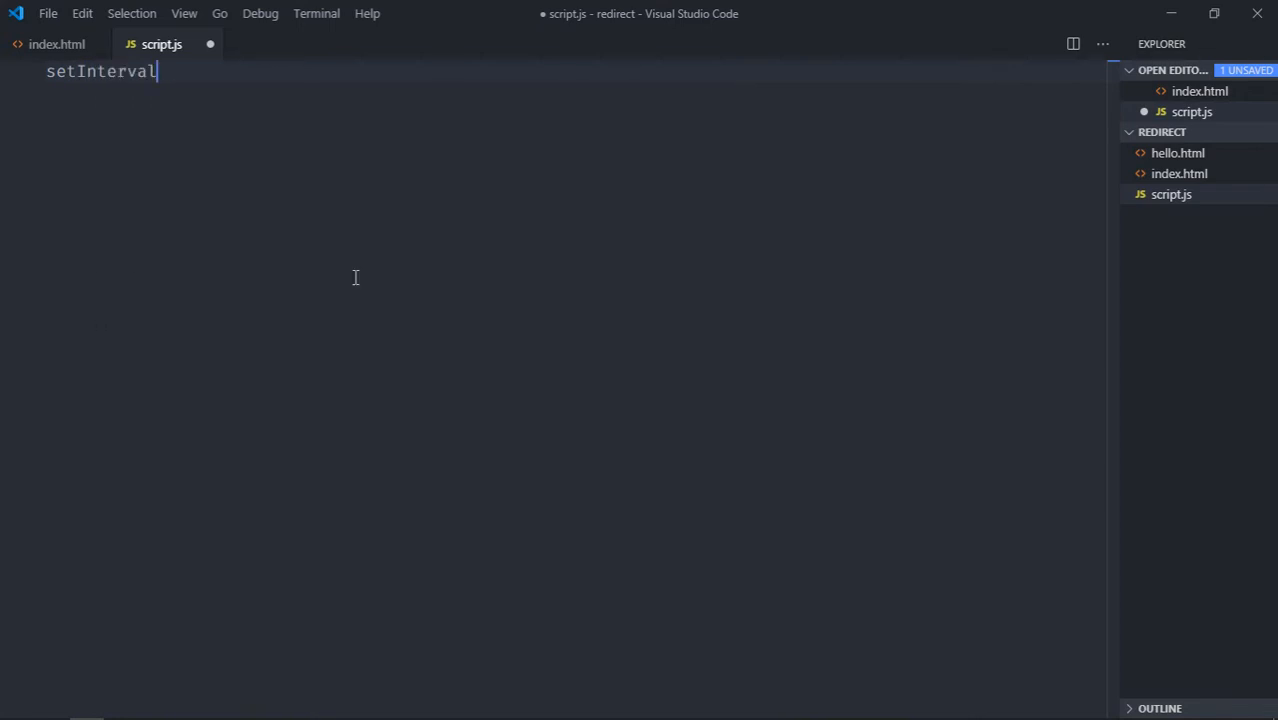
type("(()=>{")
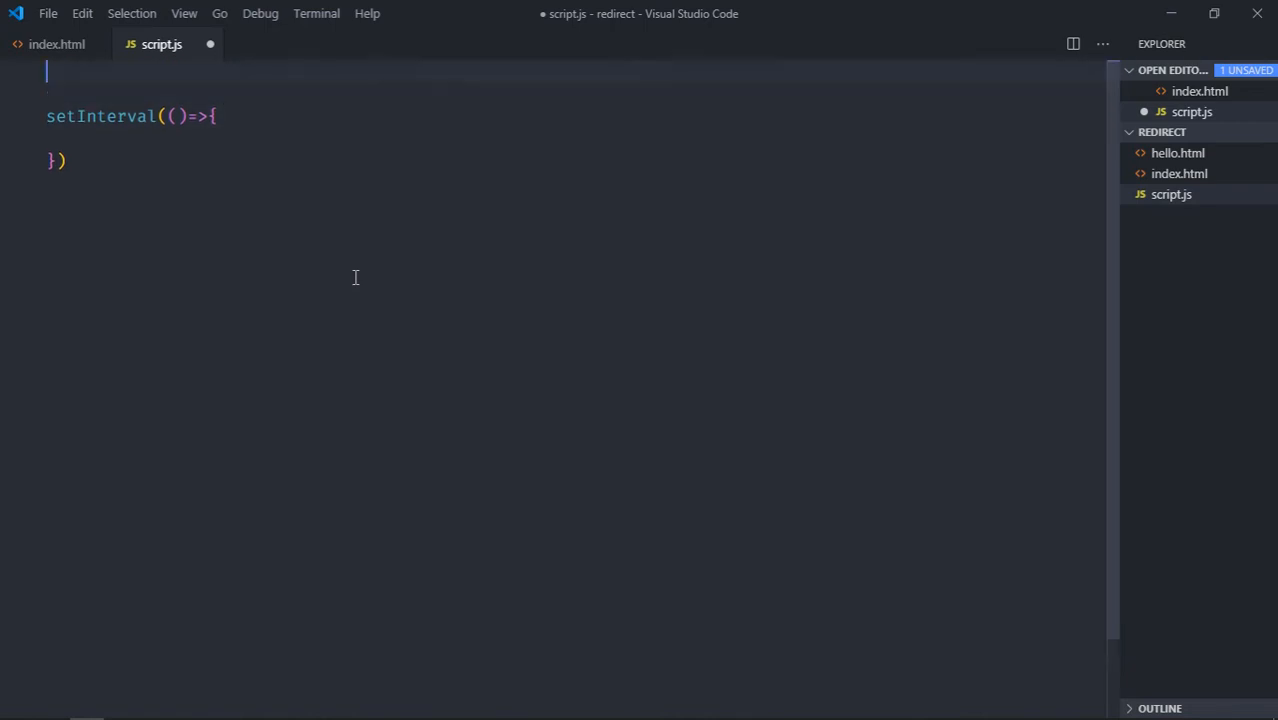
type("let coun")
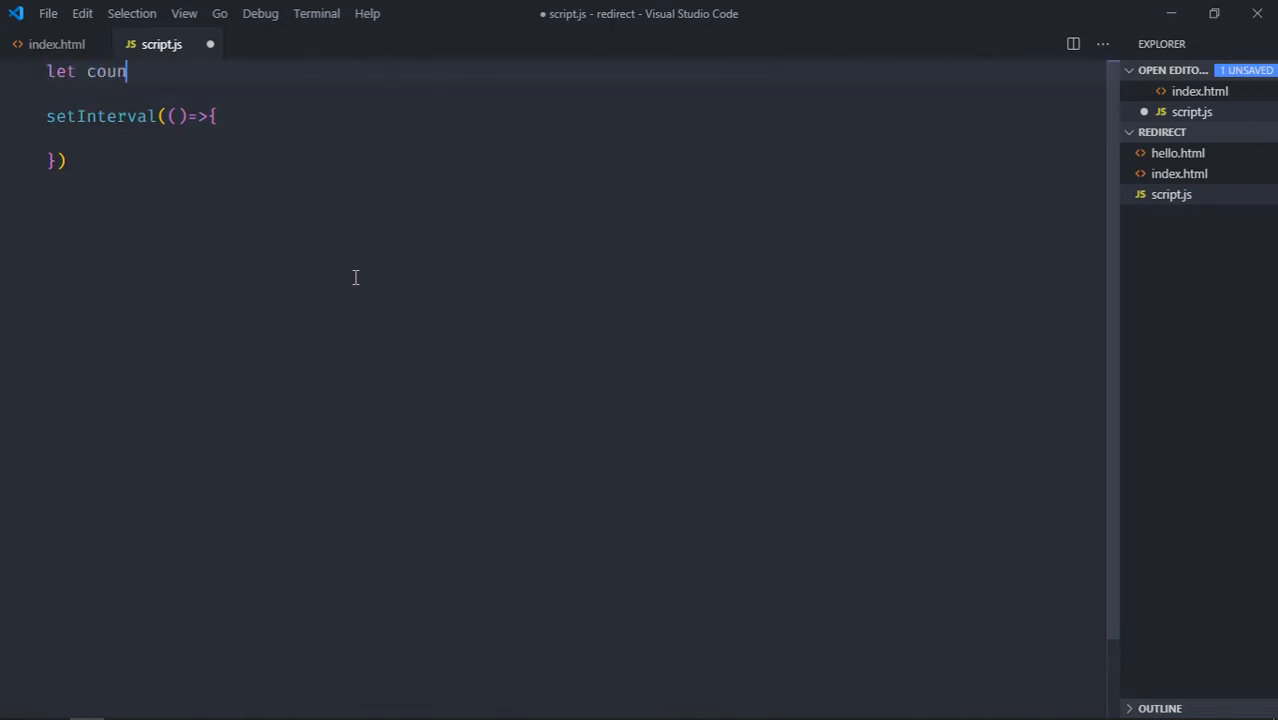
type("ter = document.querySelector(")
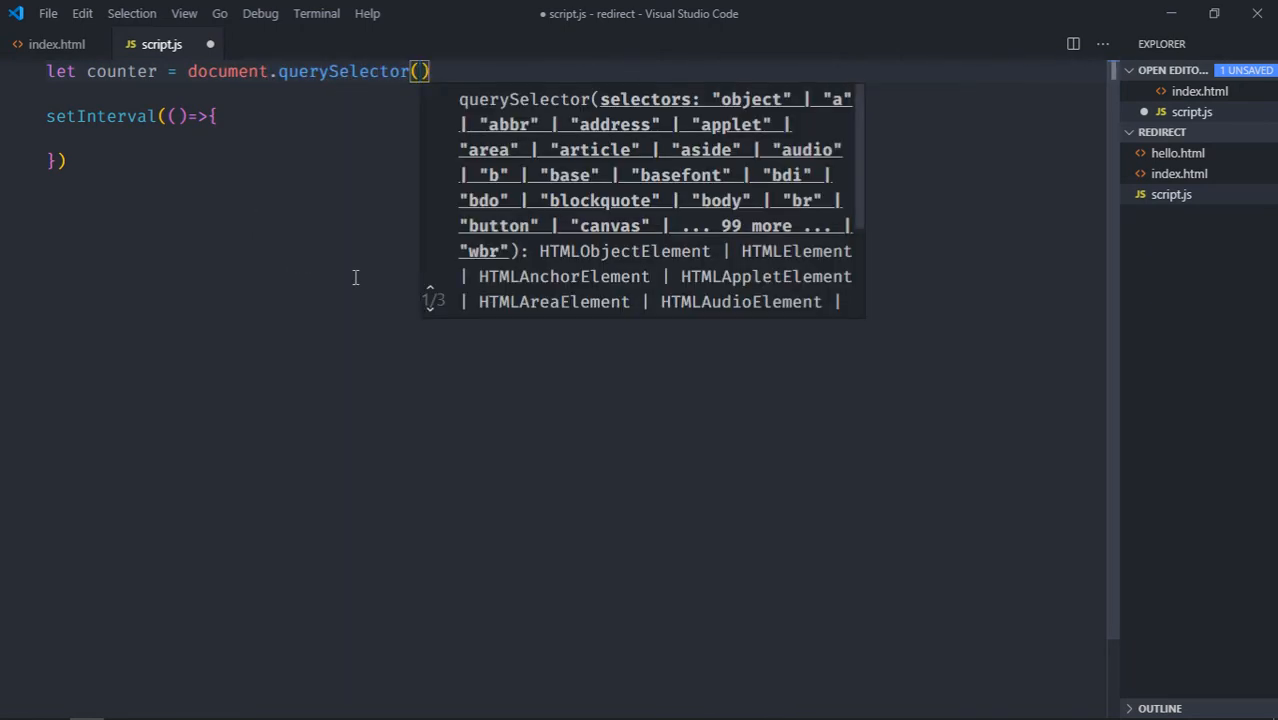
type("'h1'")
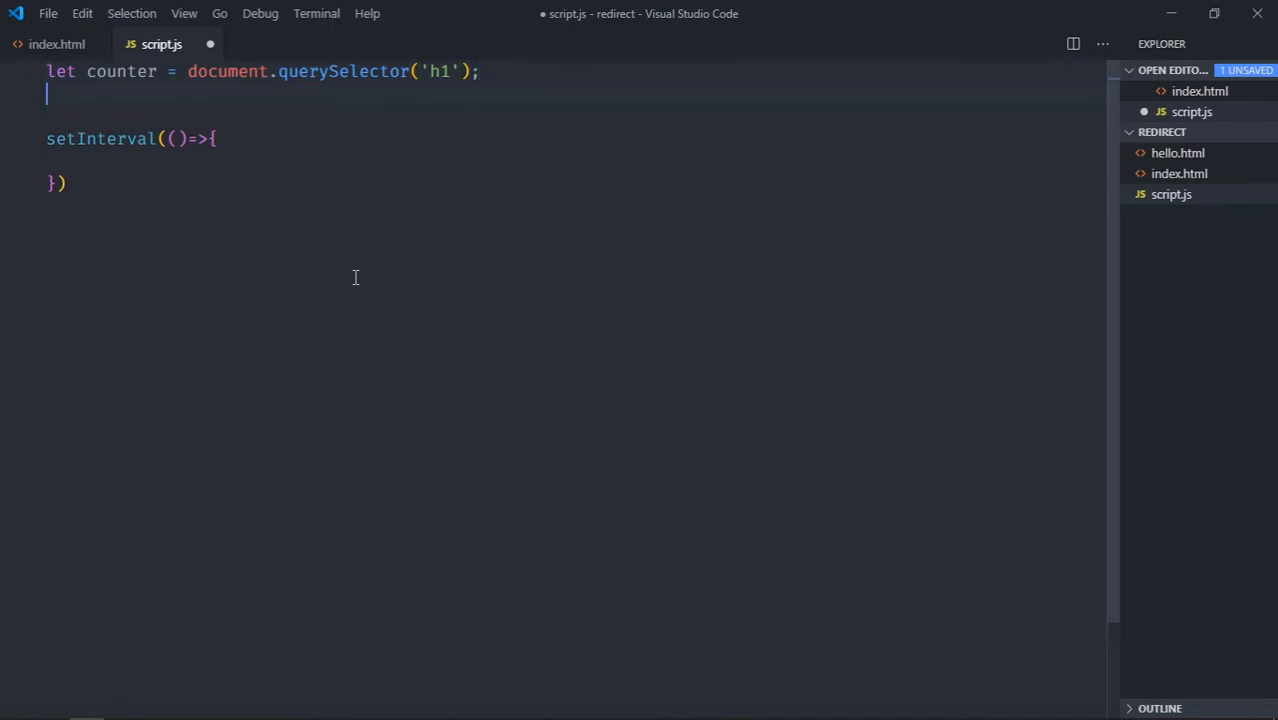
type("let c")
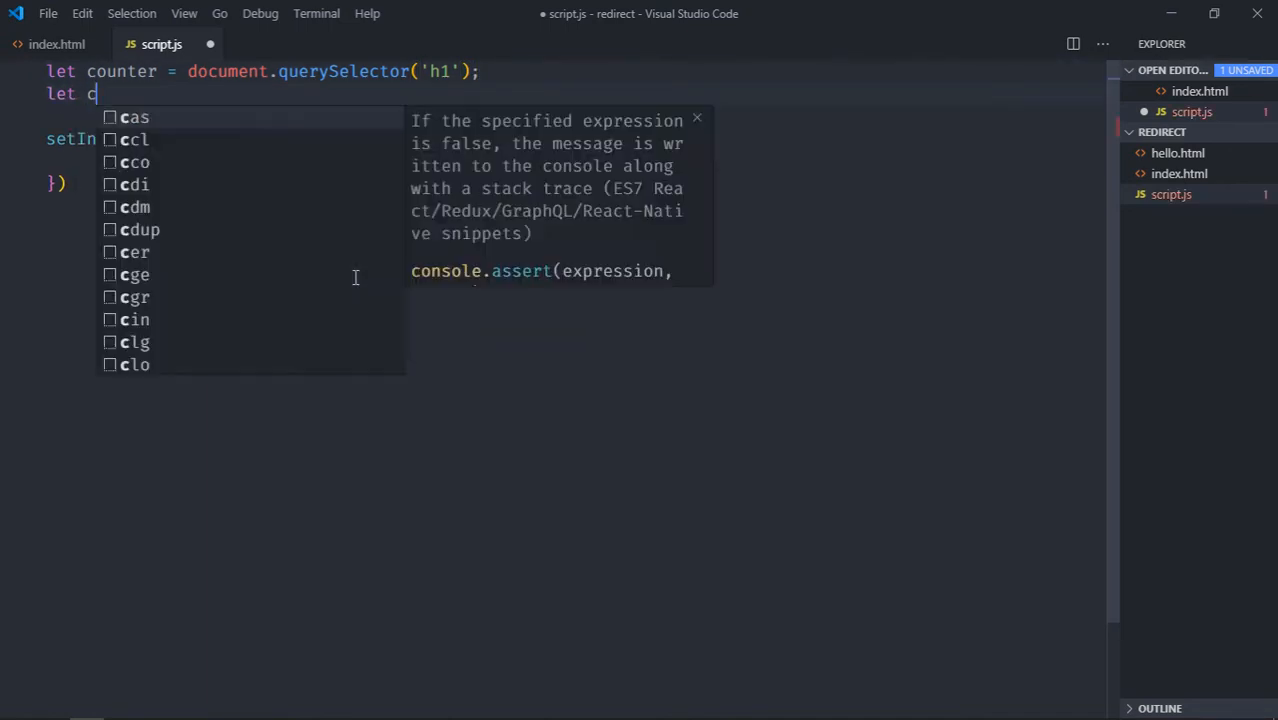
type("ount=")
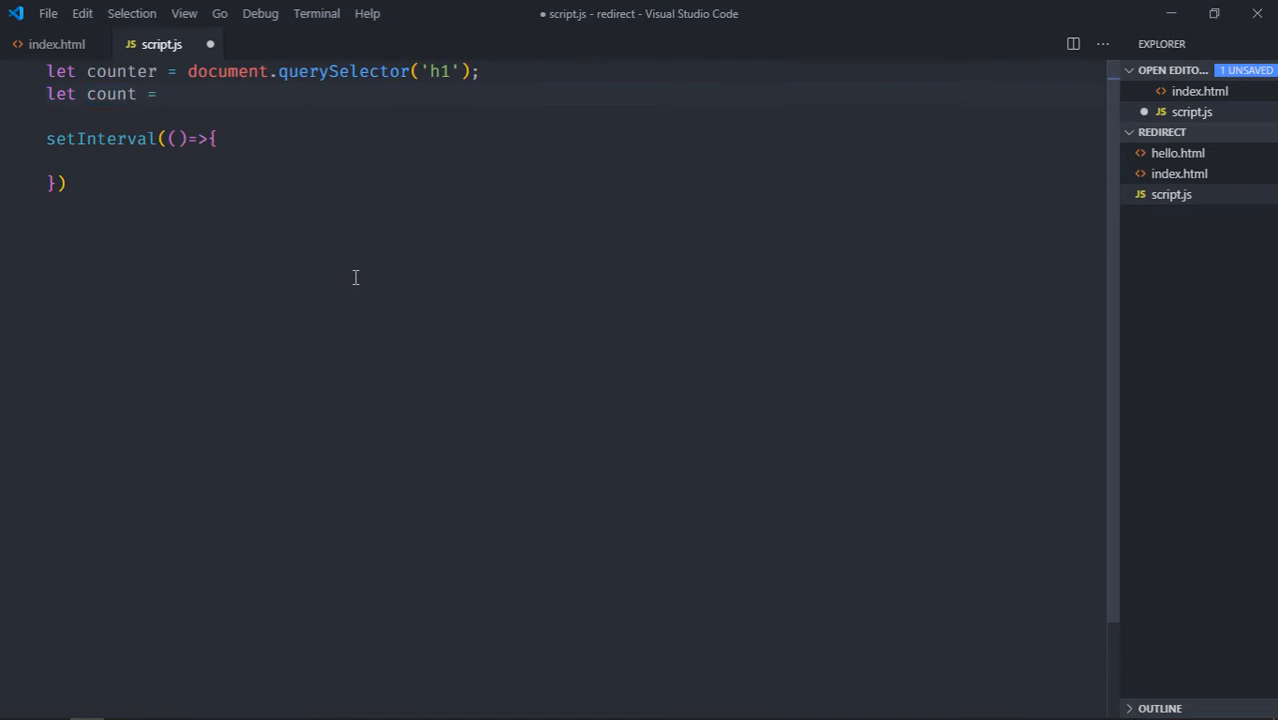
type("1;")
type(",1000")
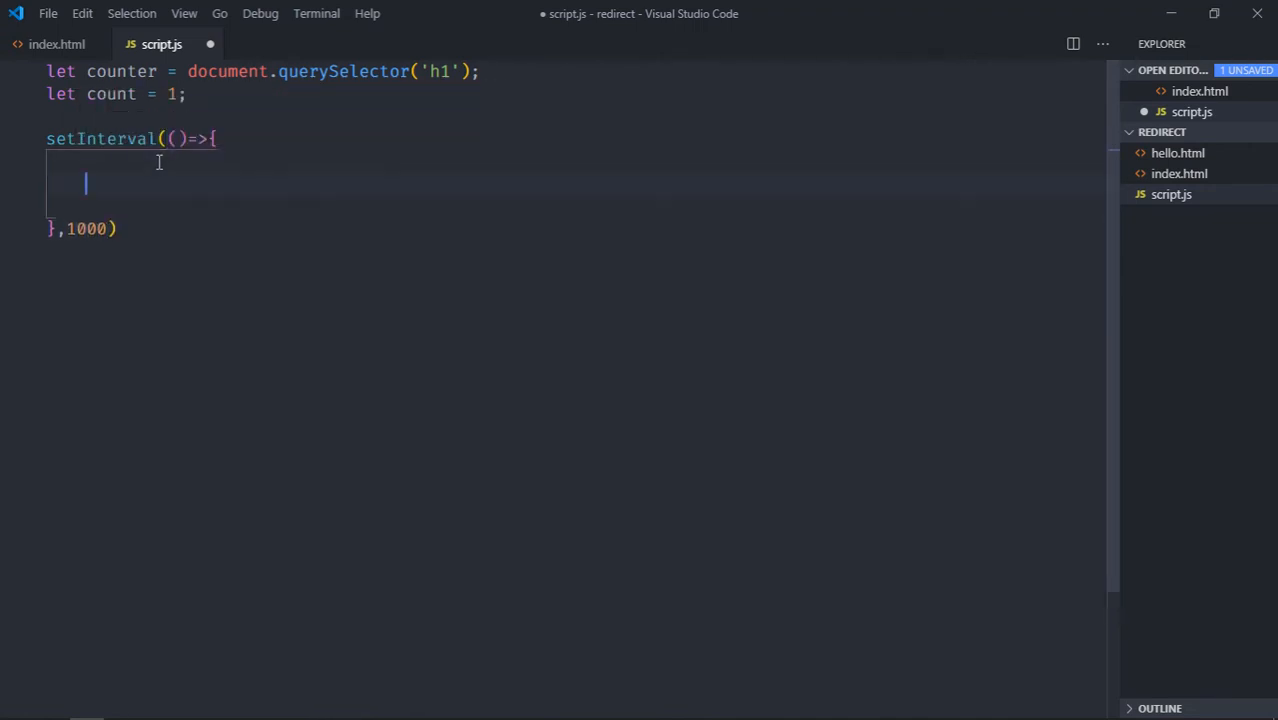
Fill the interval with counter.innerText = count and count++ at 1000 ms, and save script.js
type("counte")
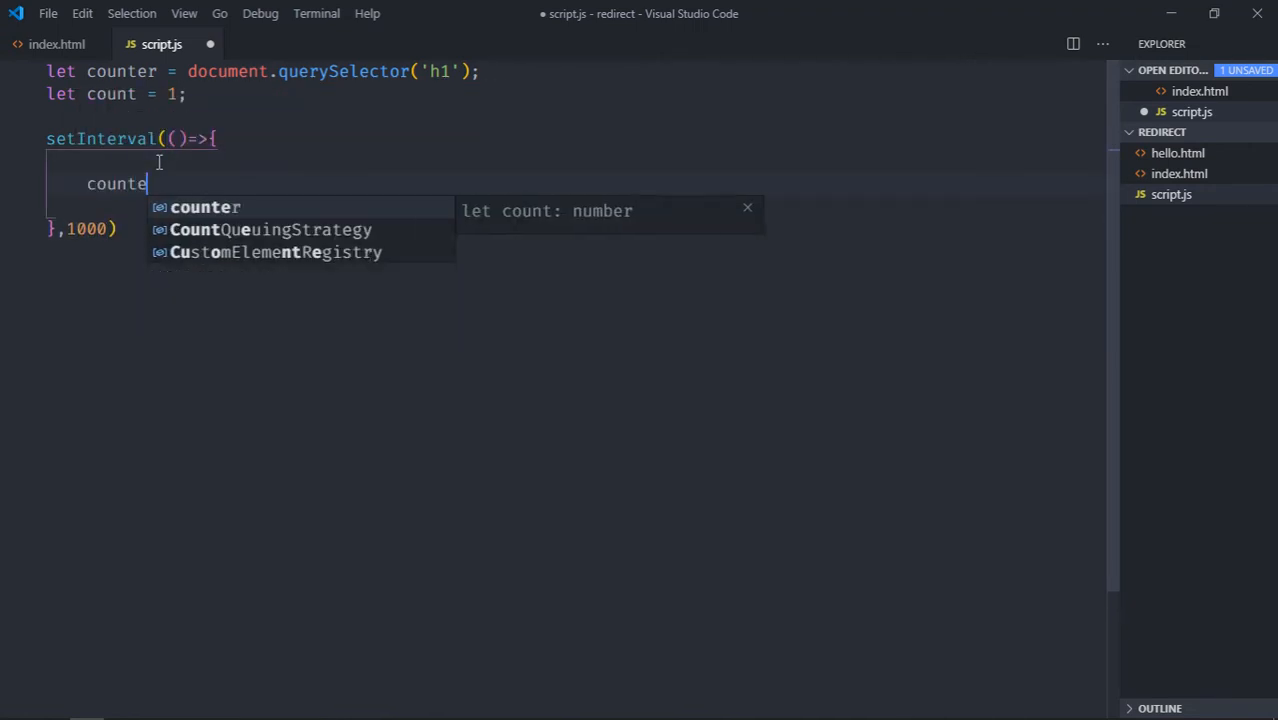
type(".innerText =")
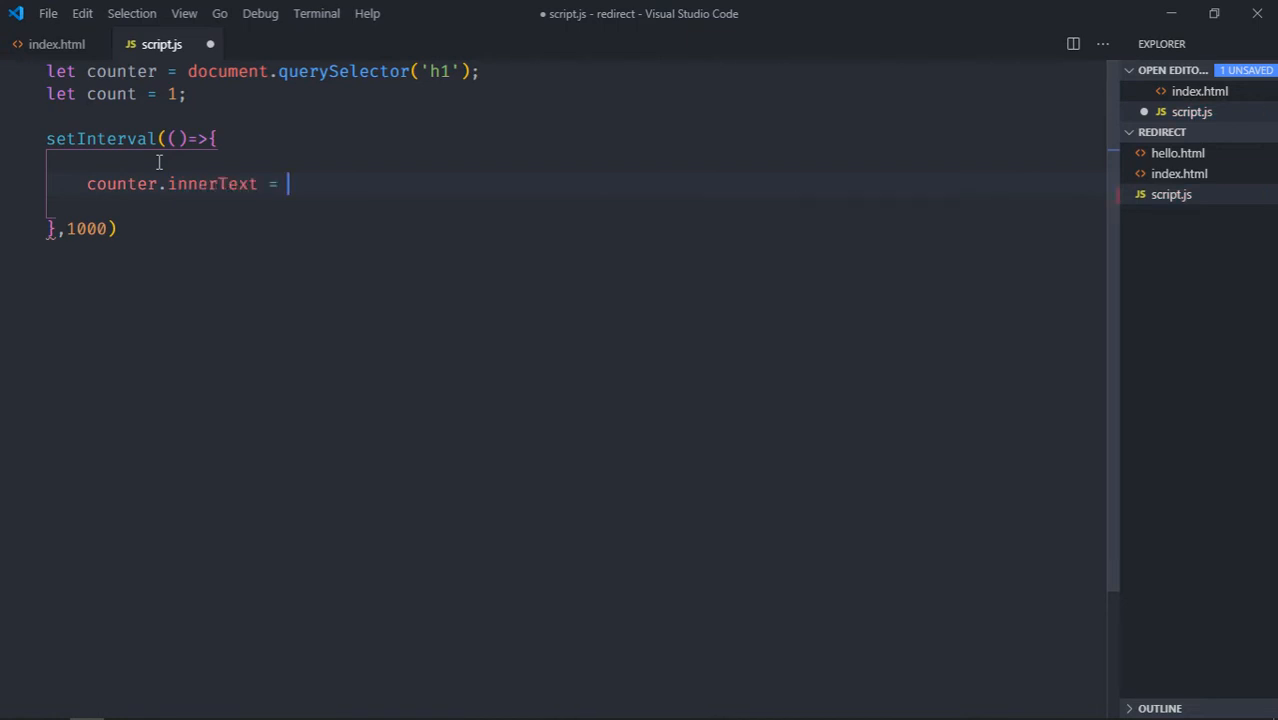
type("CO")
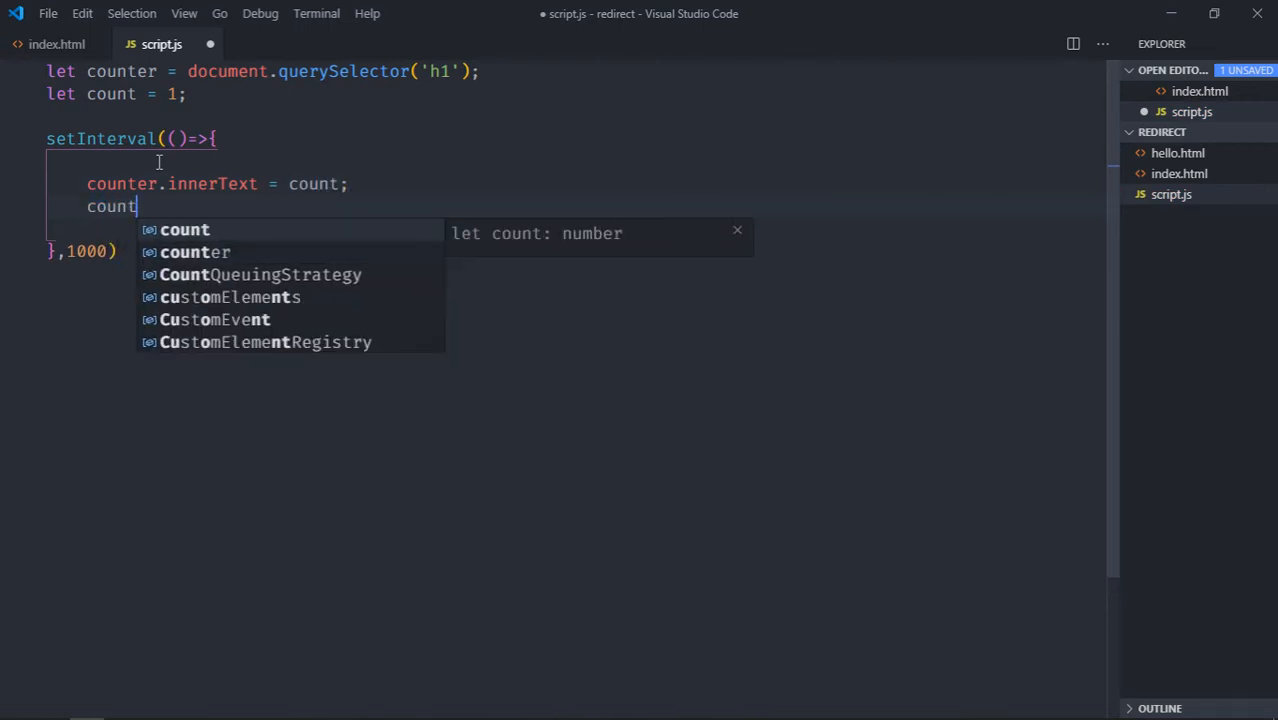
type("++")
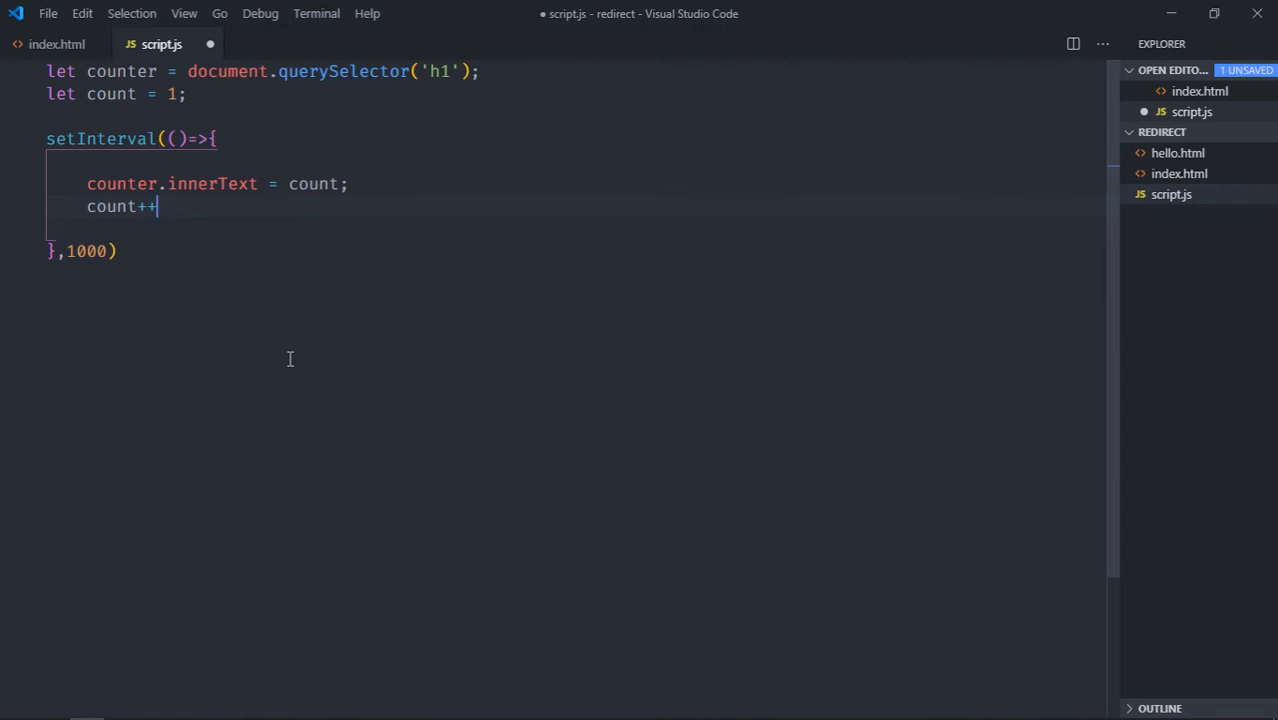
key("ctrl+s")
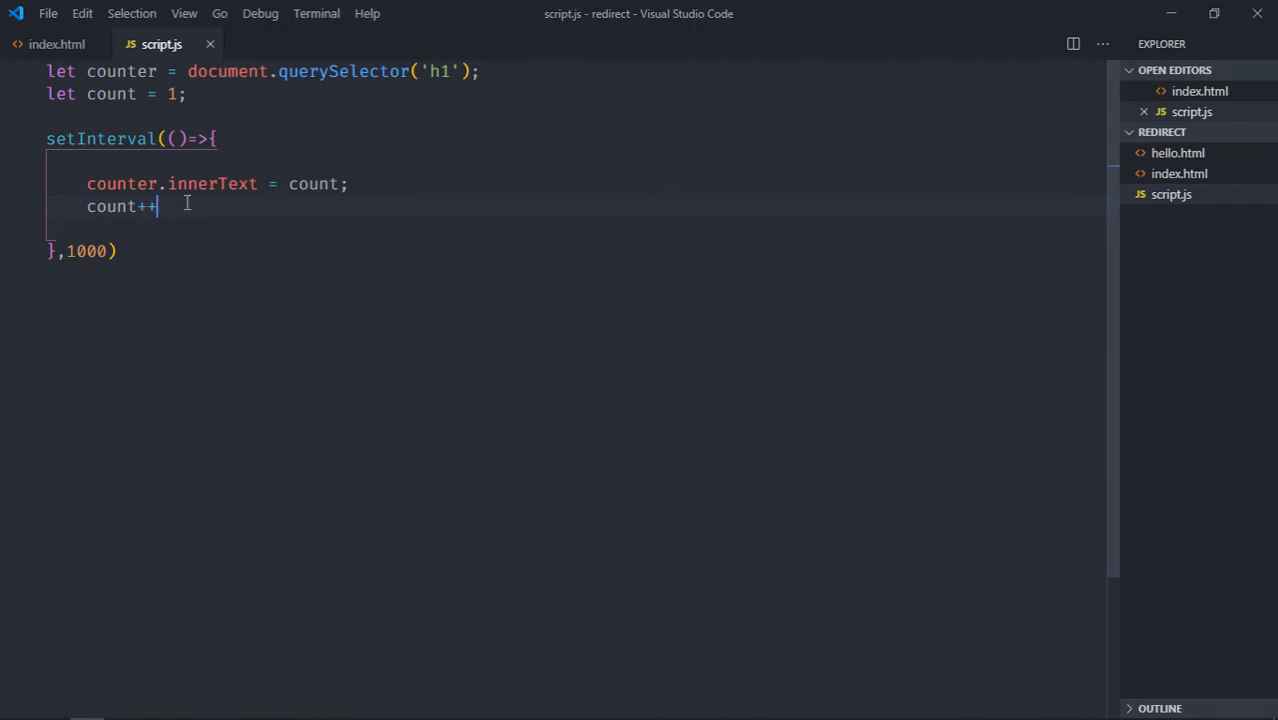
left_click(57, 44)
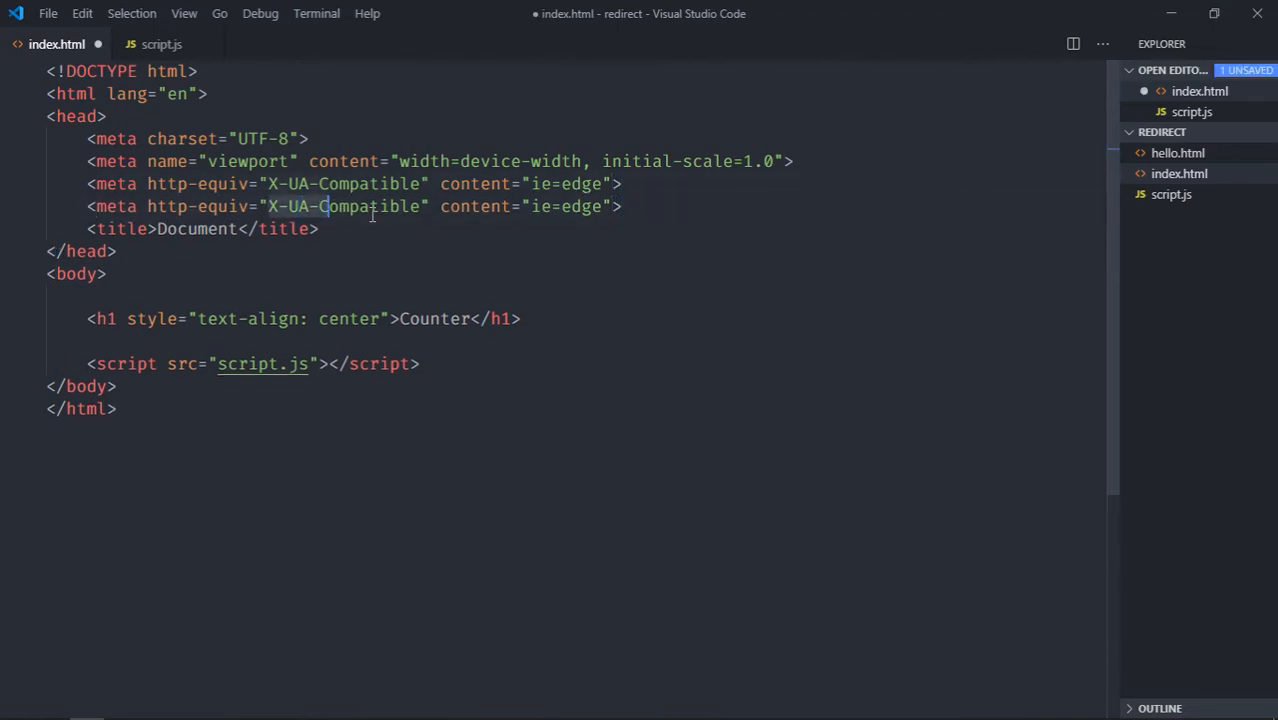
Add a refresh meta tag to index.html with content '5; url=/hello.html'
type("refr")
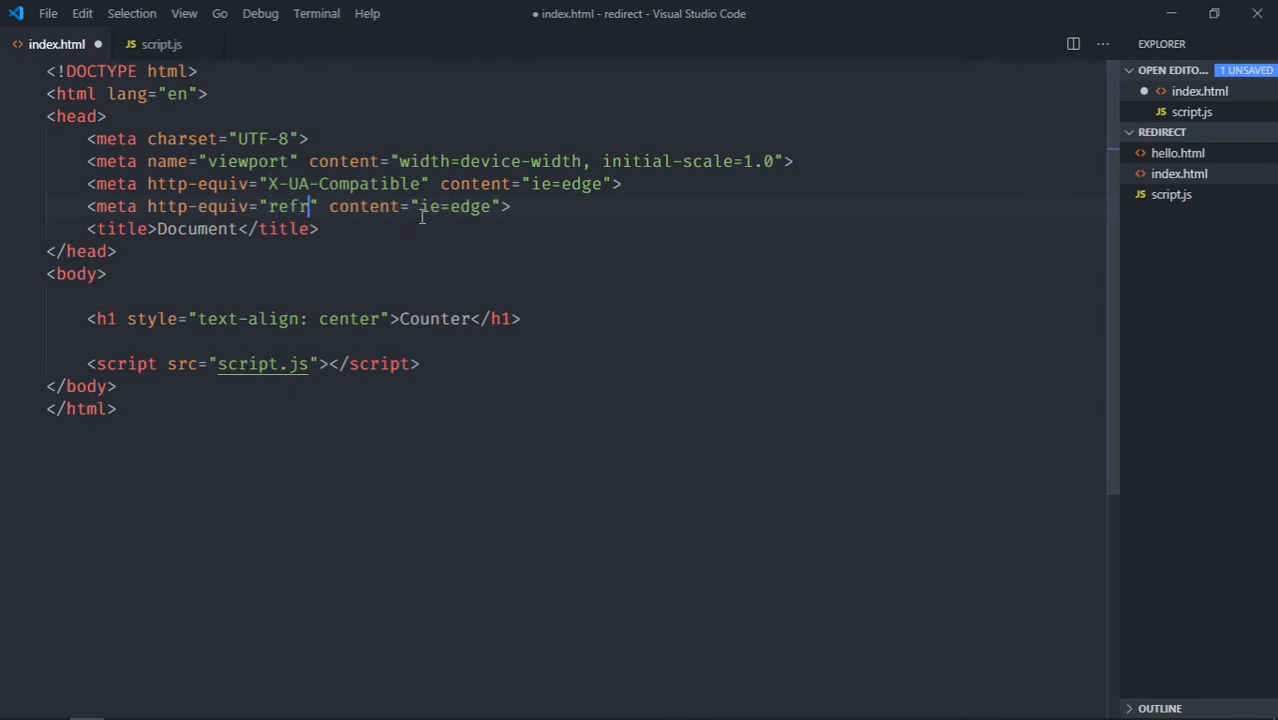
type("esh")
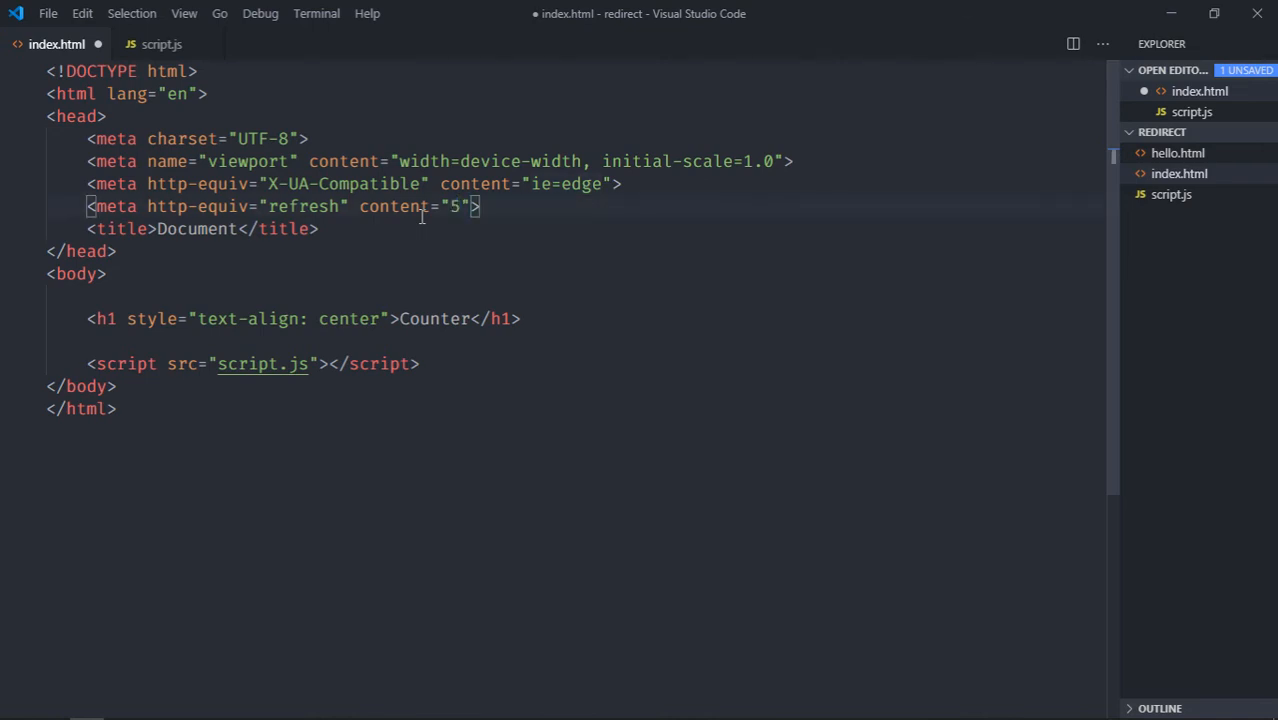
mouse_move(640, 237)
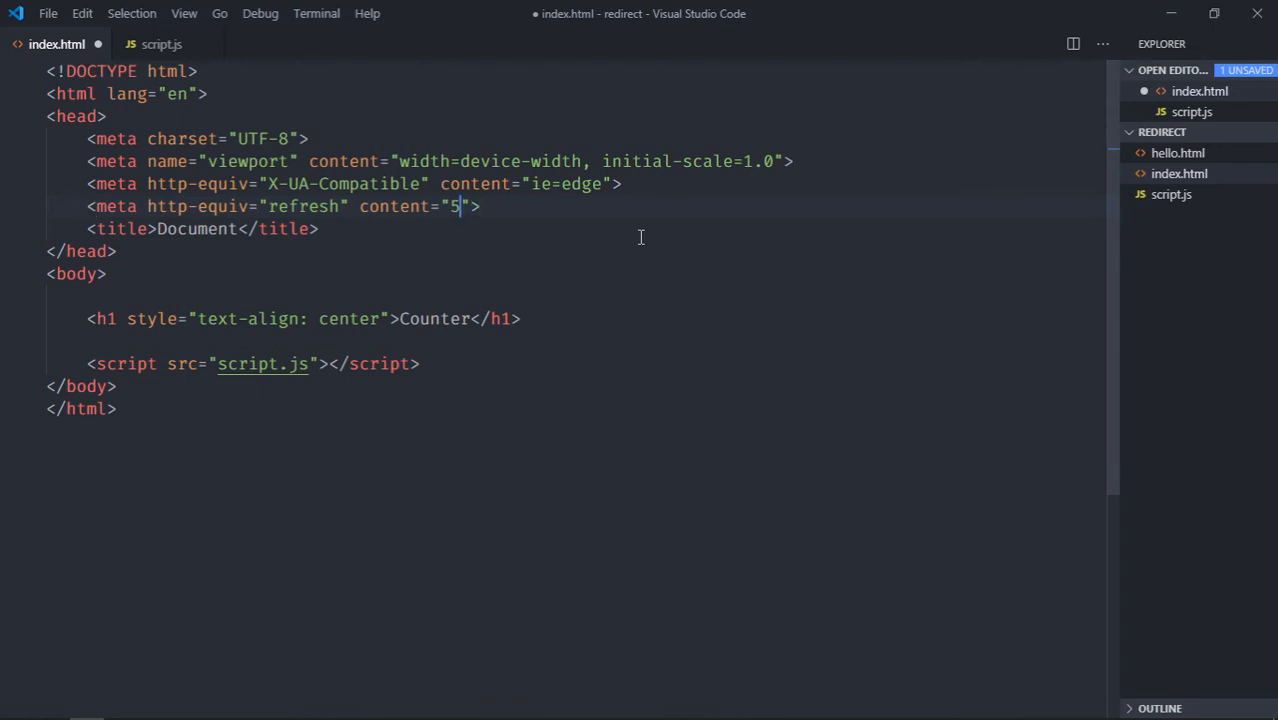
type(";")
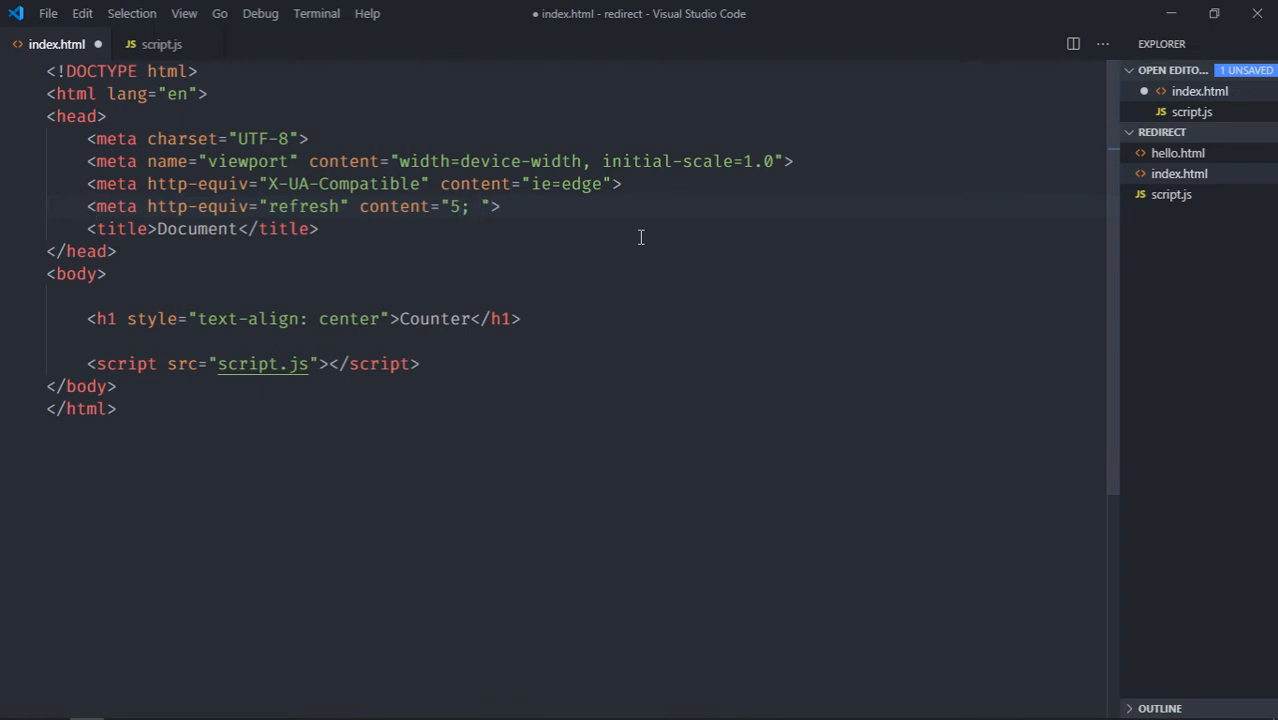
type("url")
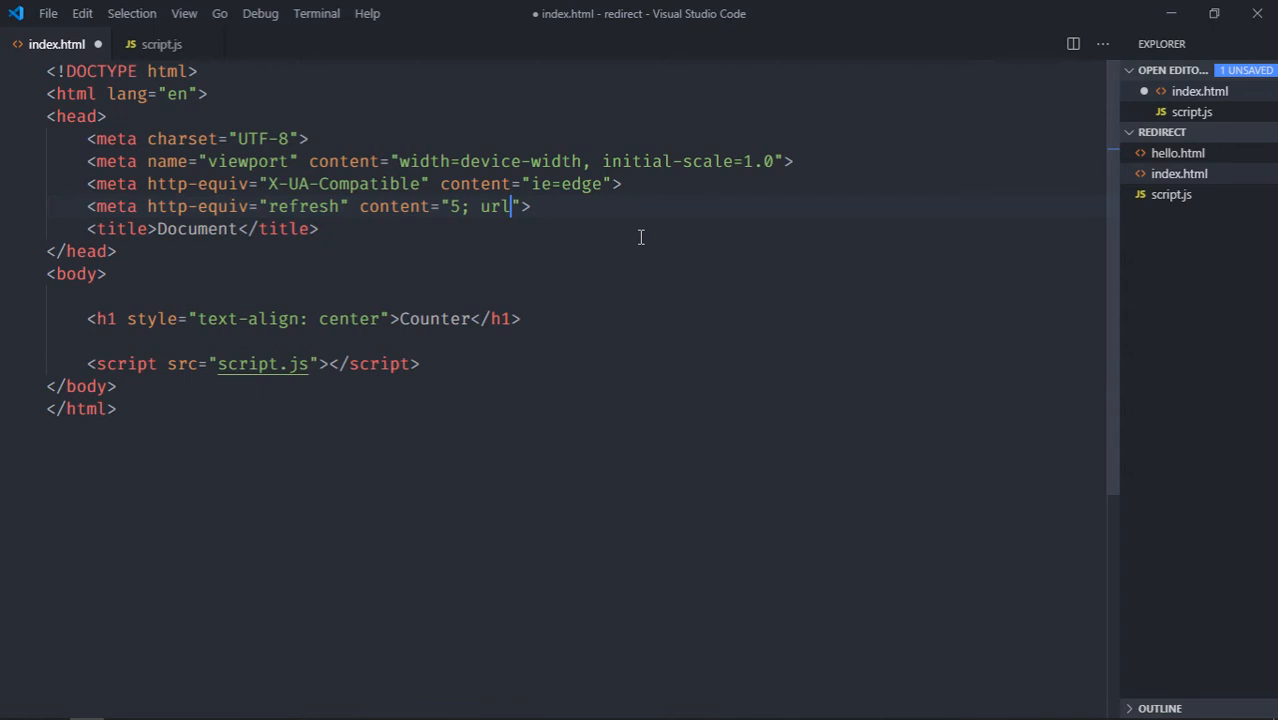
type("=/")
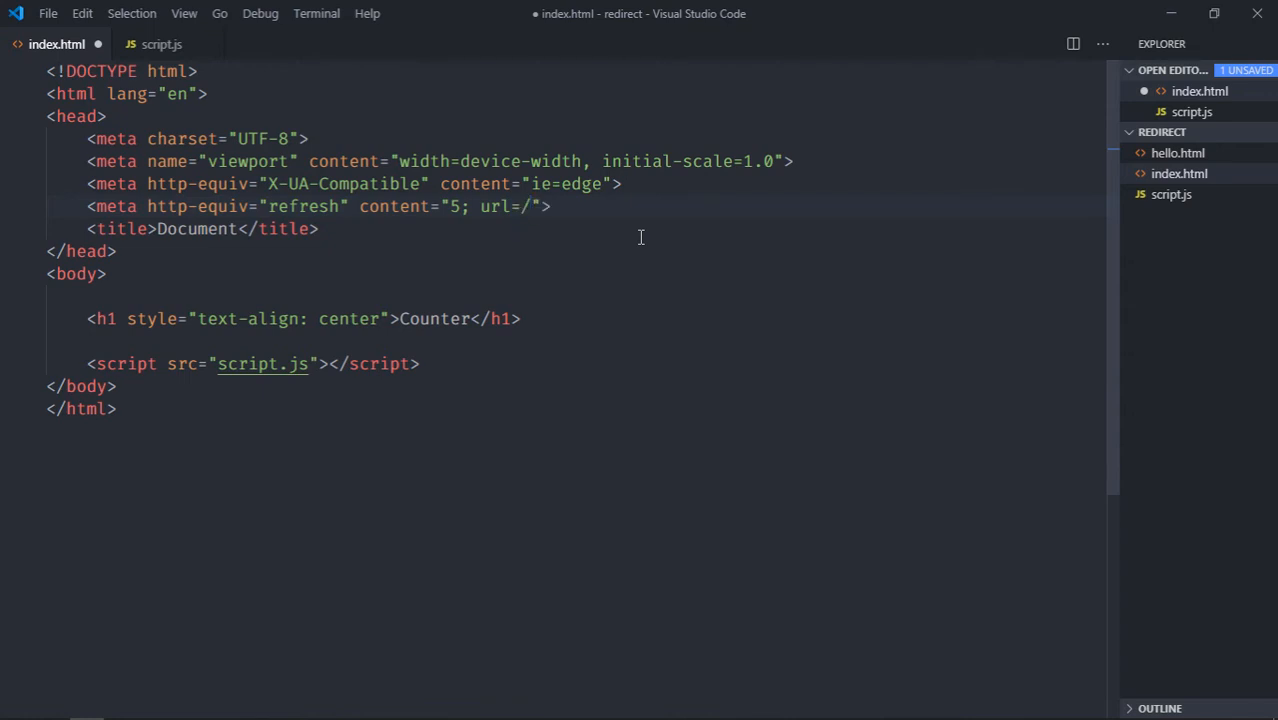
type("hello.htm")
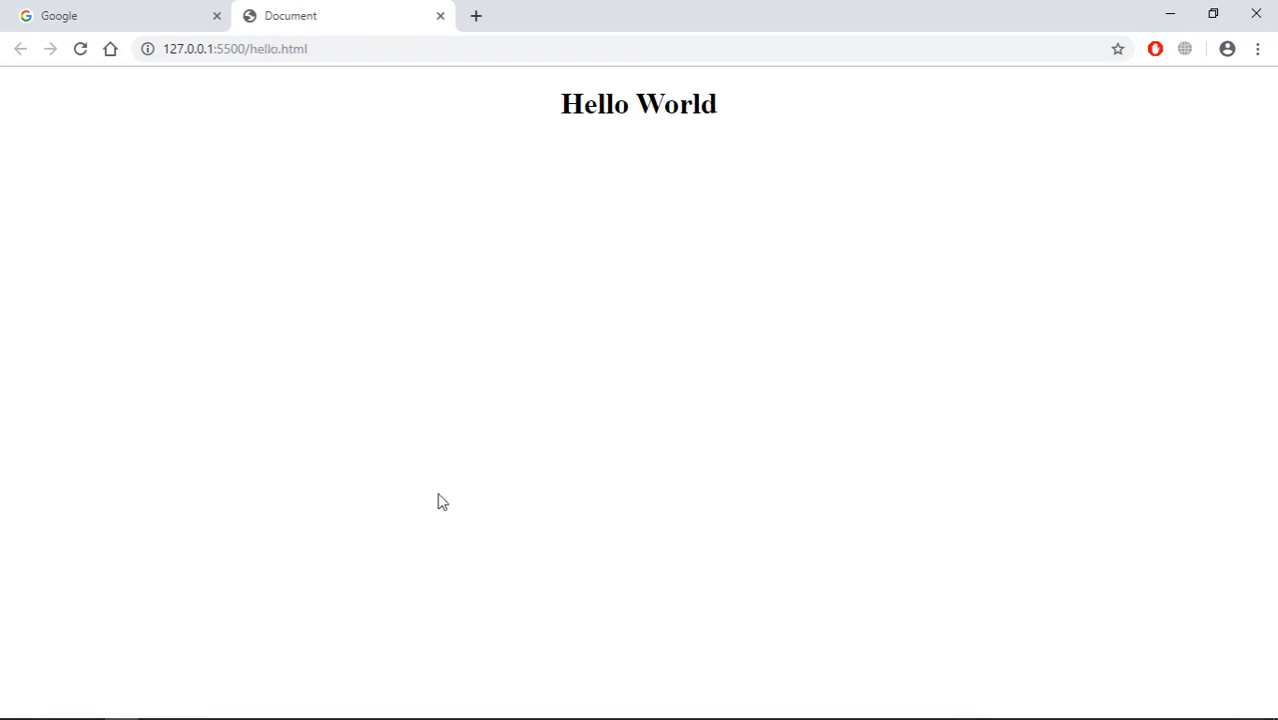
mouse_move(572, 377)
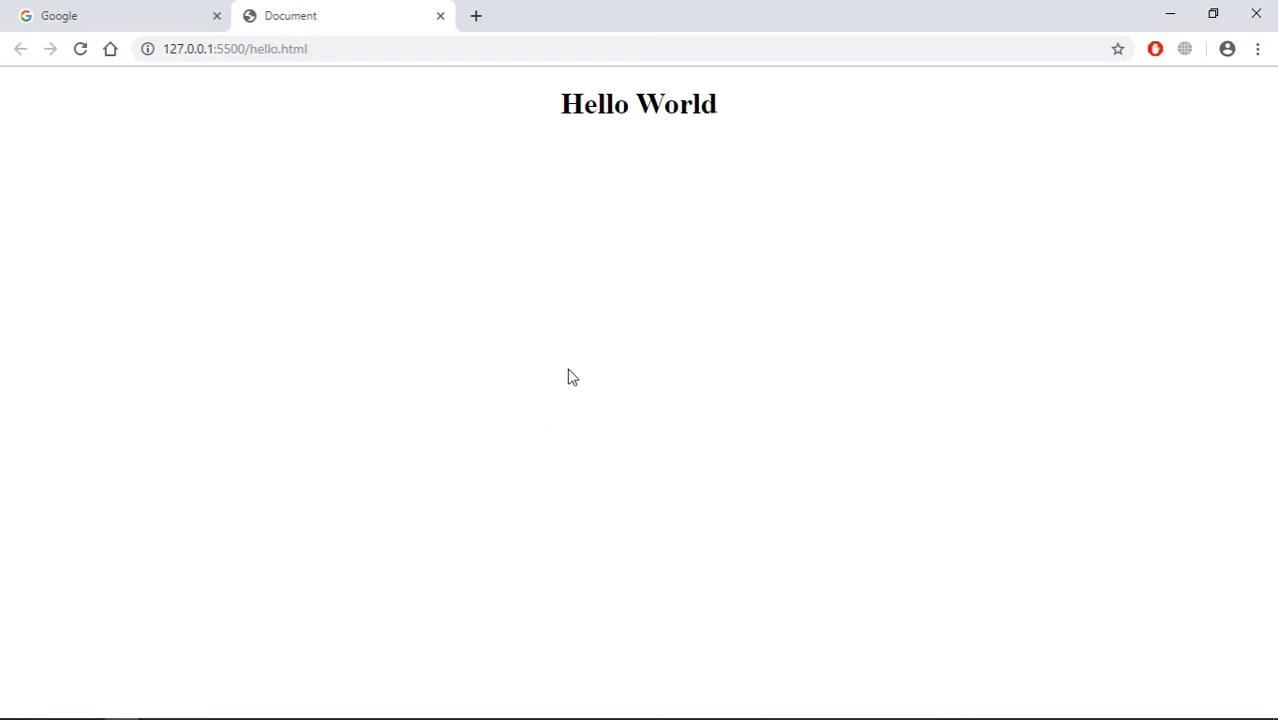
Confirm Chrome redirects to 127.0.0.1:5500/hello.html showing Hello World
left_click(120, 15)
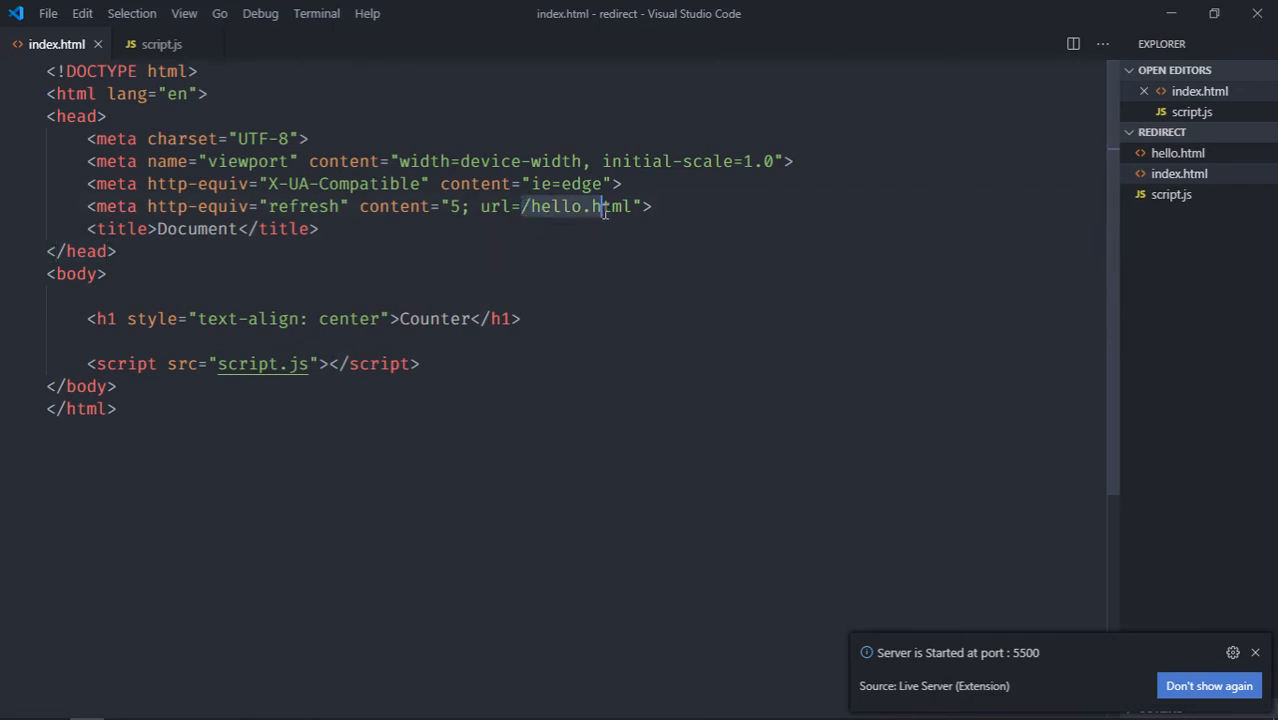
type("https://www.google.com/")
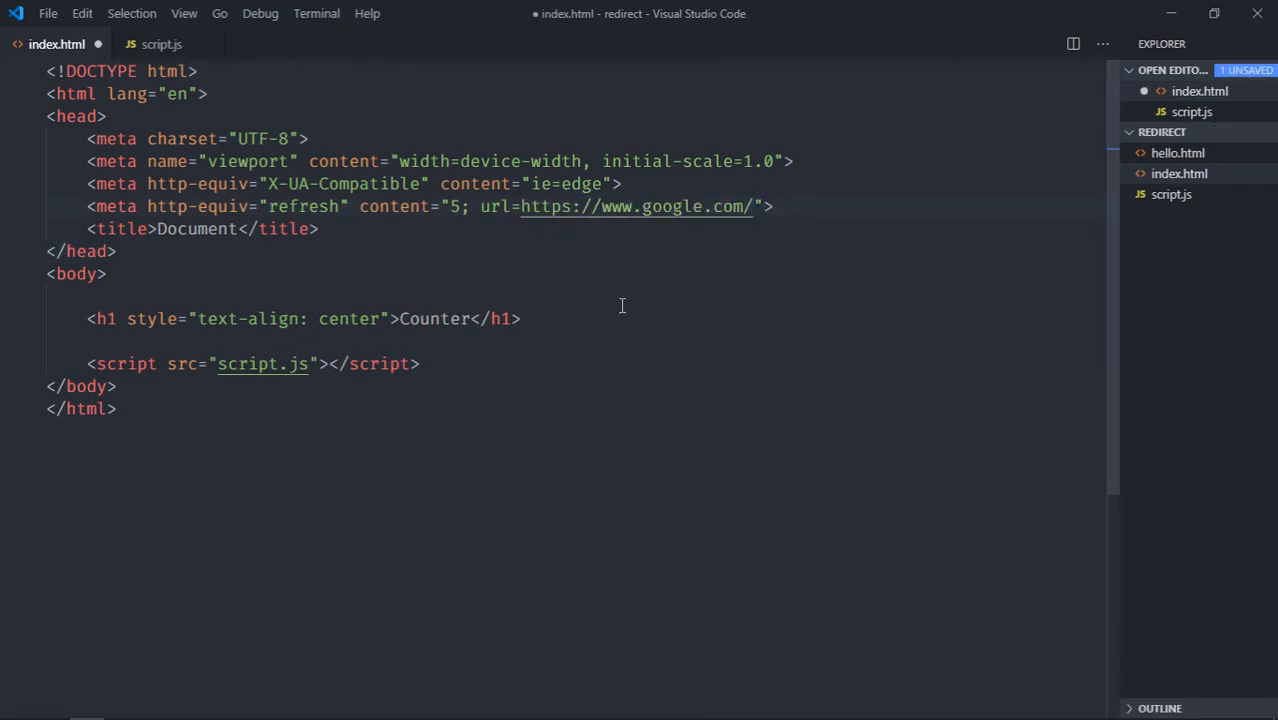
key("ctrl+s")
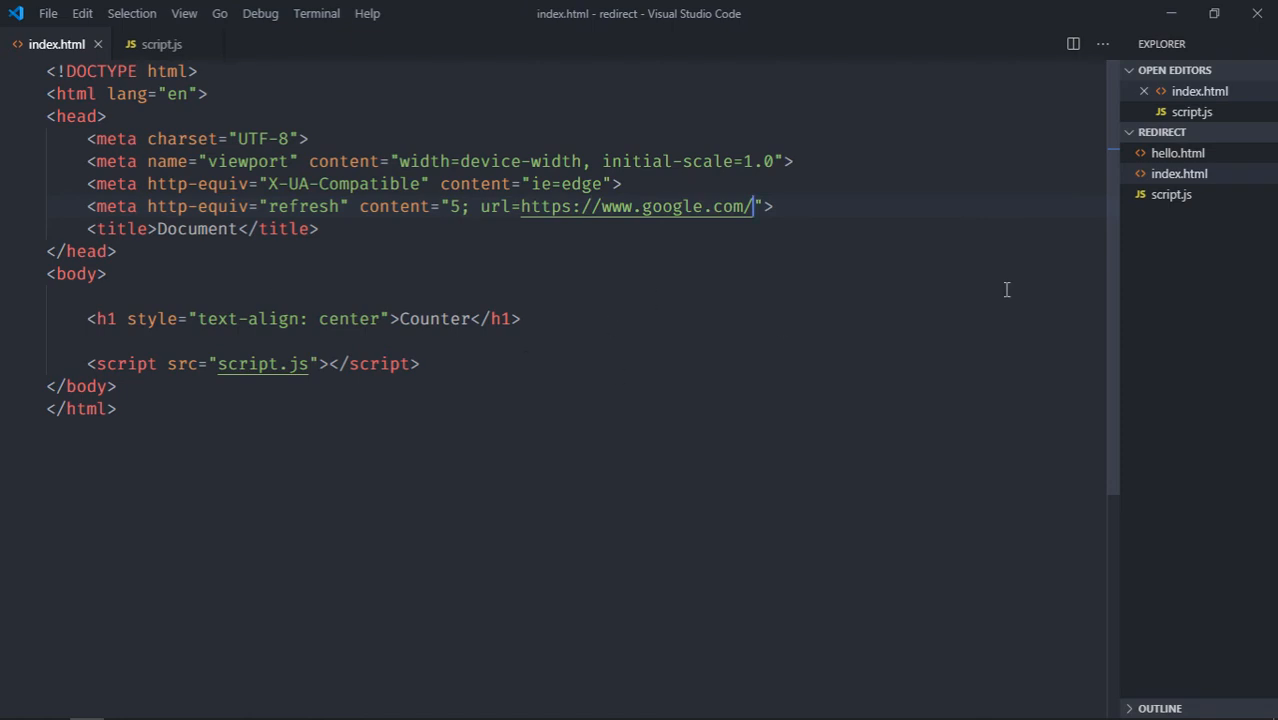
right_click(1179, 173)
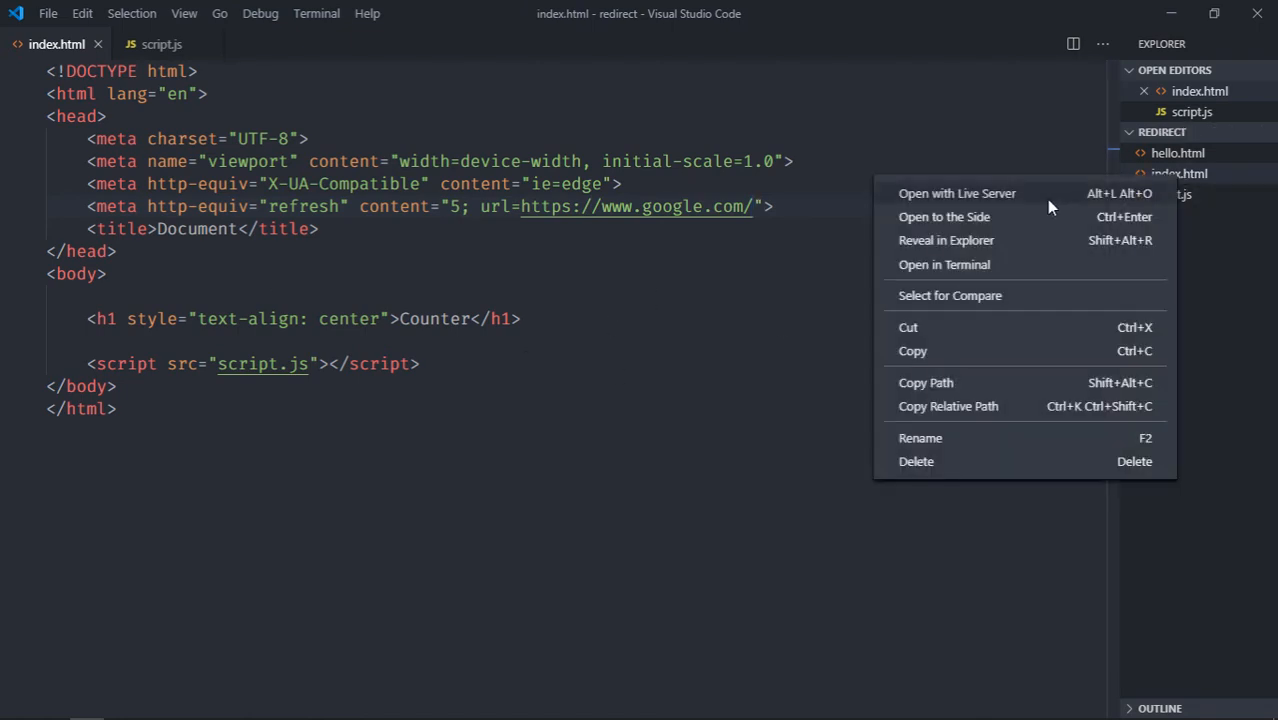
left_click(957, 193)
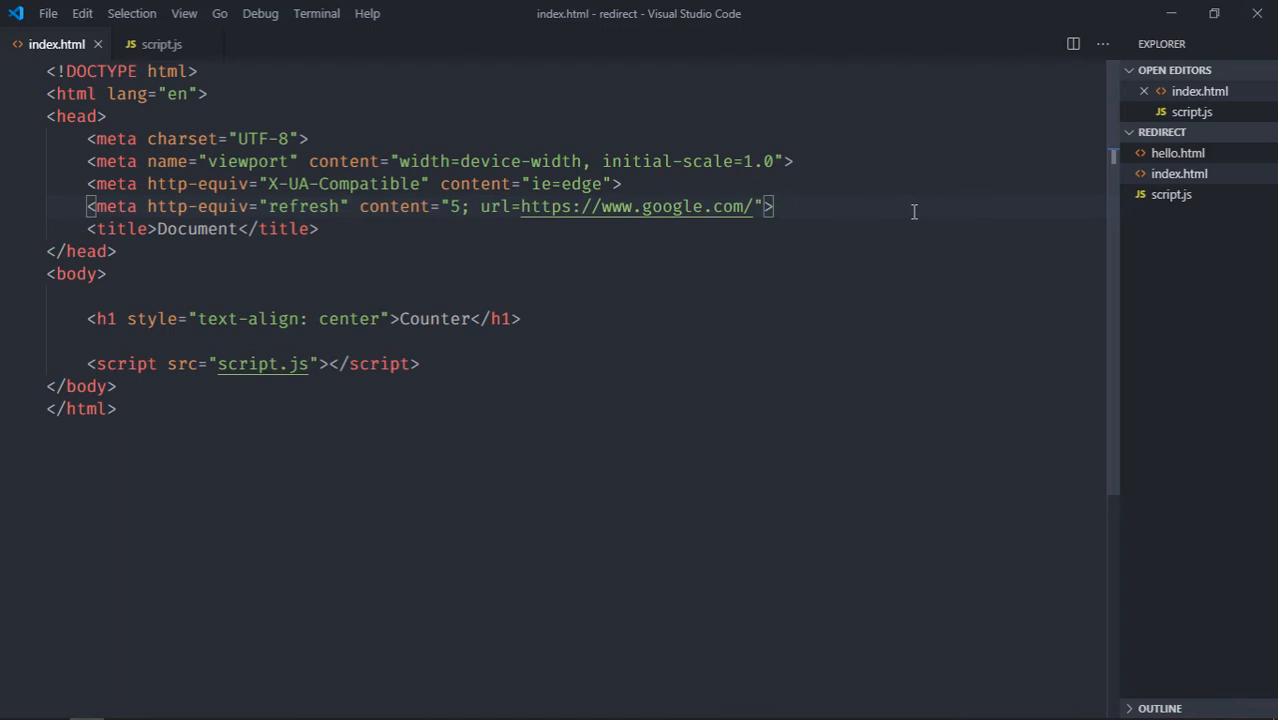
key("ctrl+/")
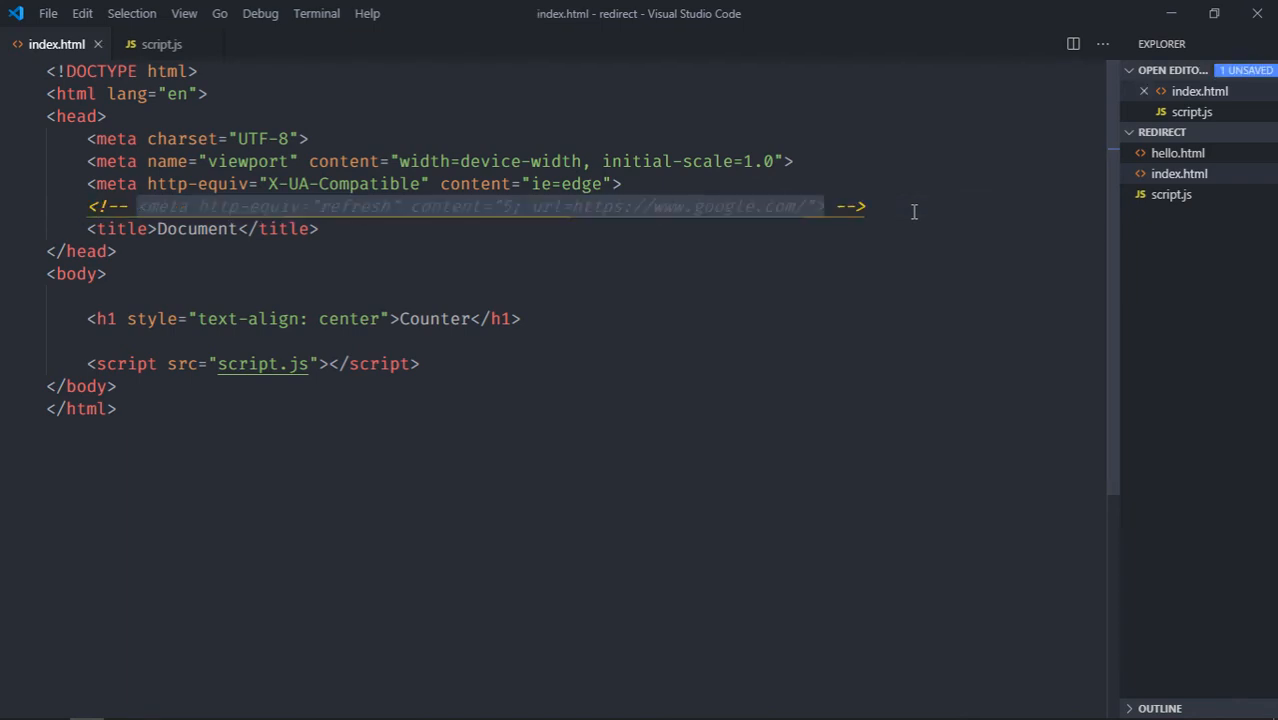
left_click(161, 44)
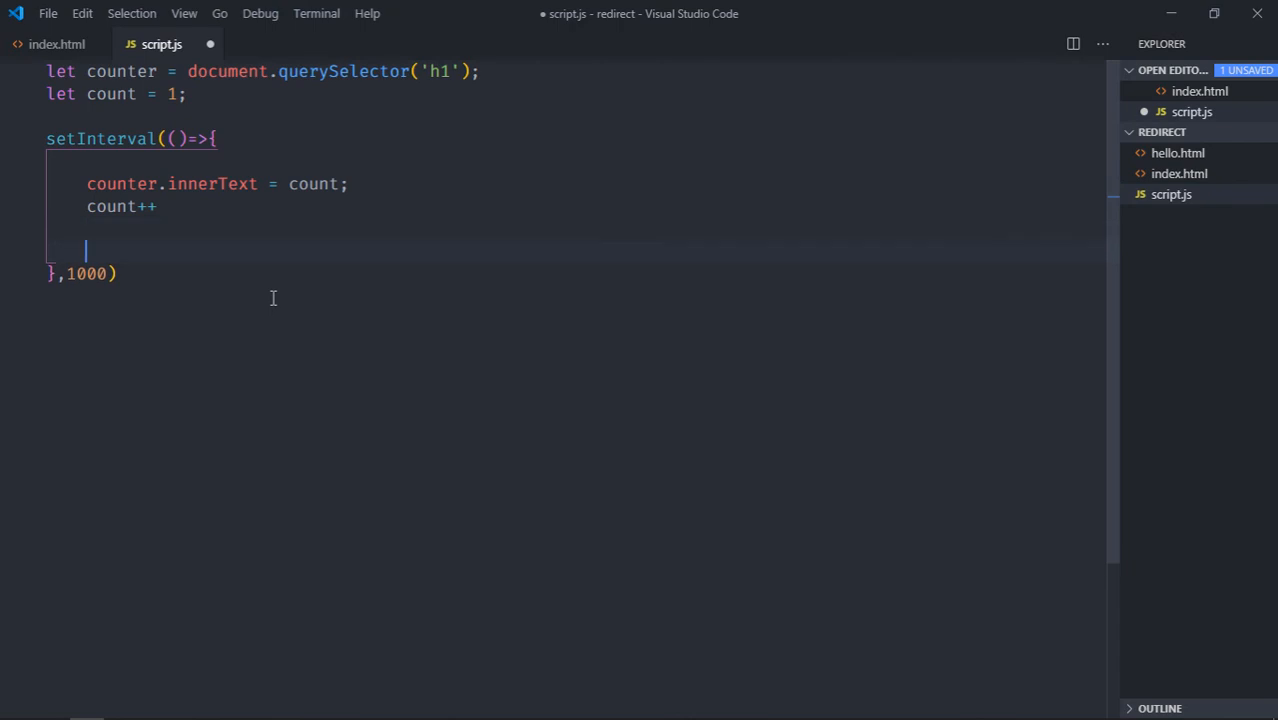
Add if(count > 5) location.replace('/hello.html') inside setInterval and save
key("Enter")
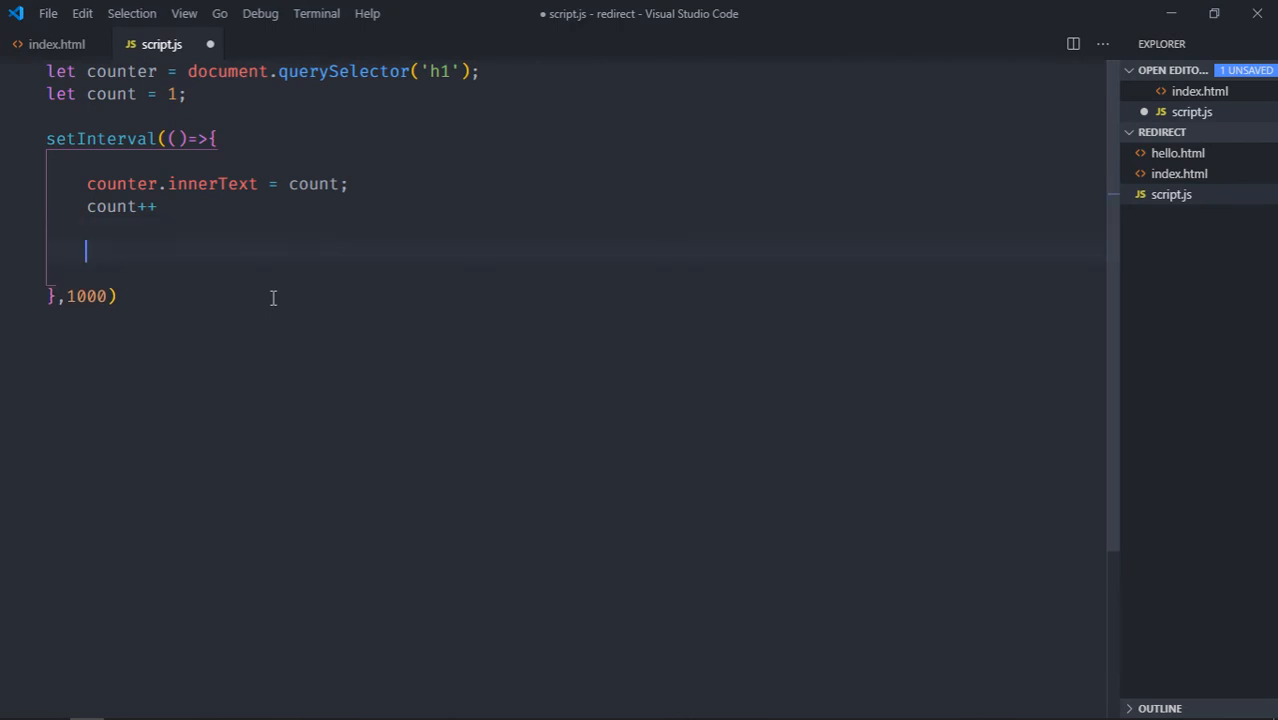
type("if(count")
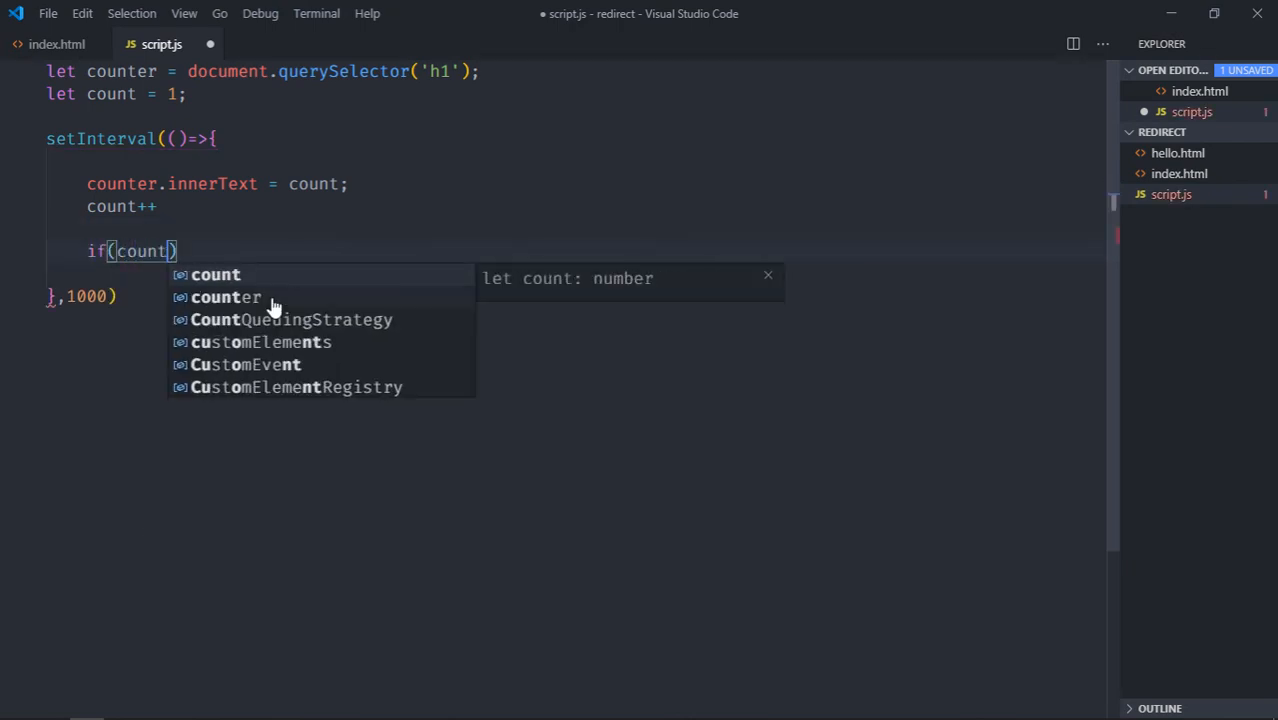
type("> 5")
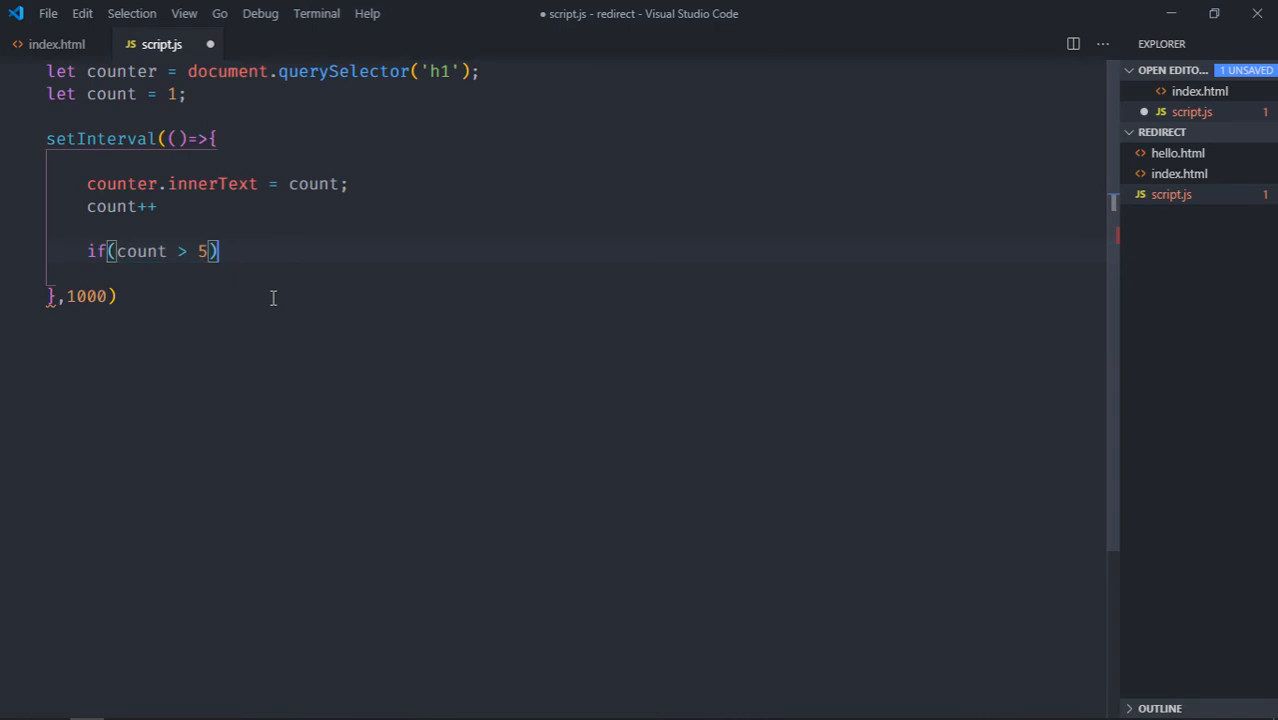
type(".oc")
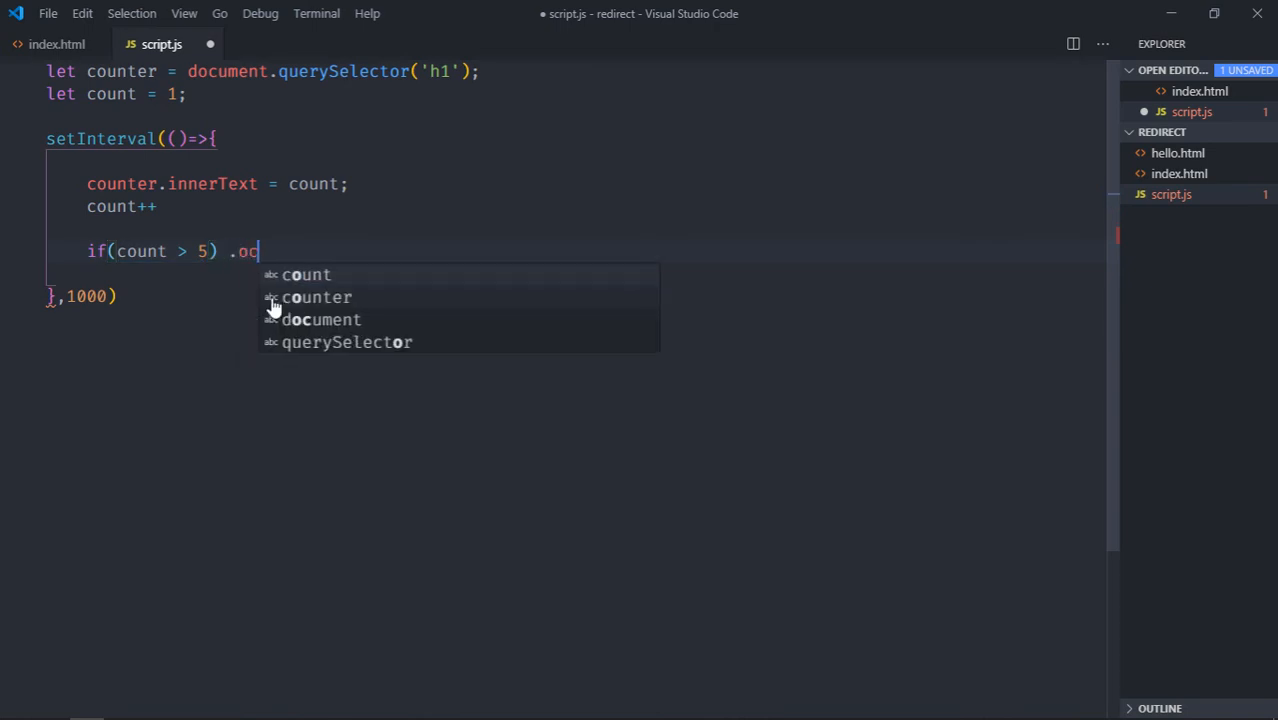
type("location.replace(")
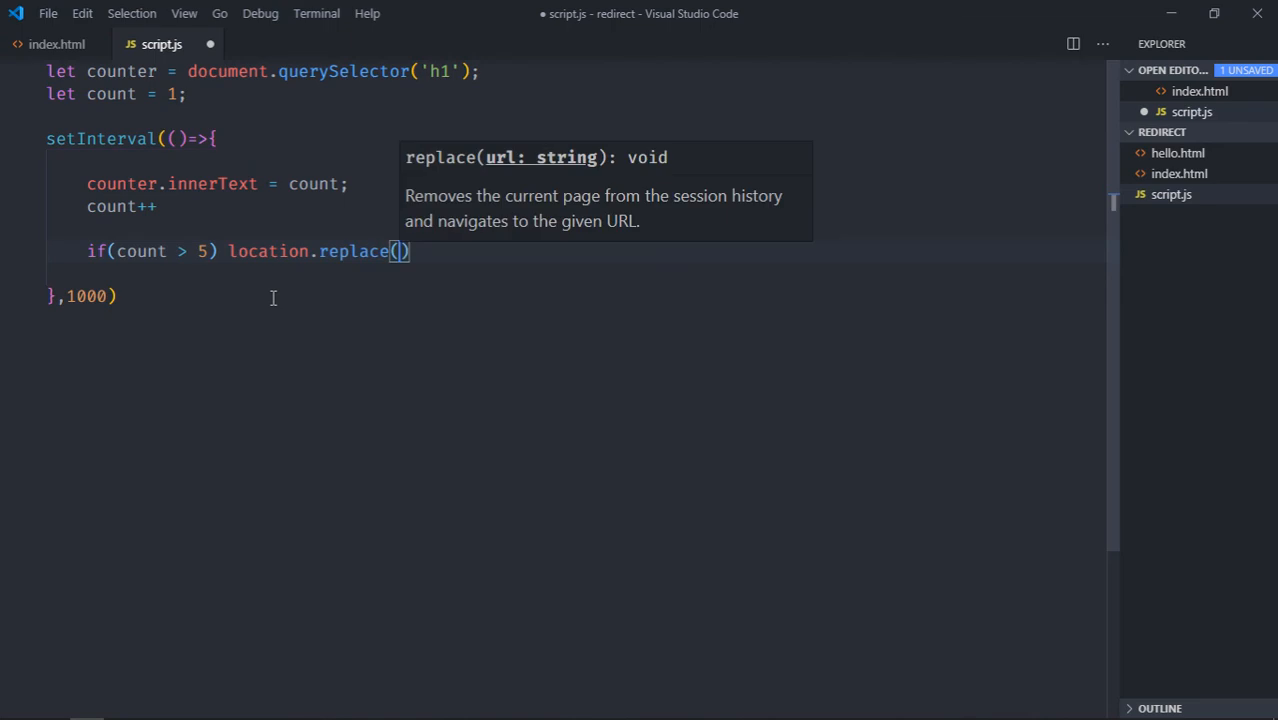
type("'/'")
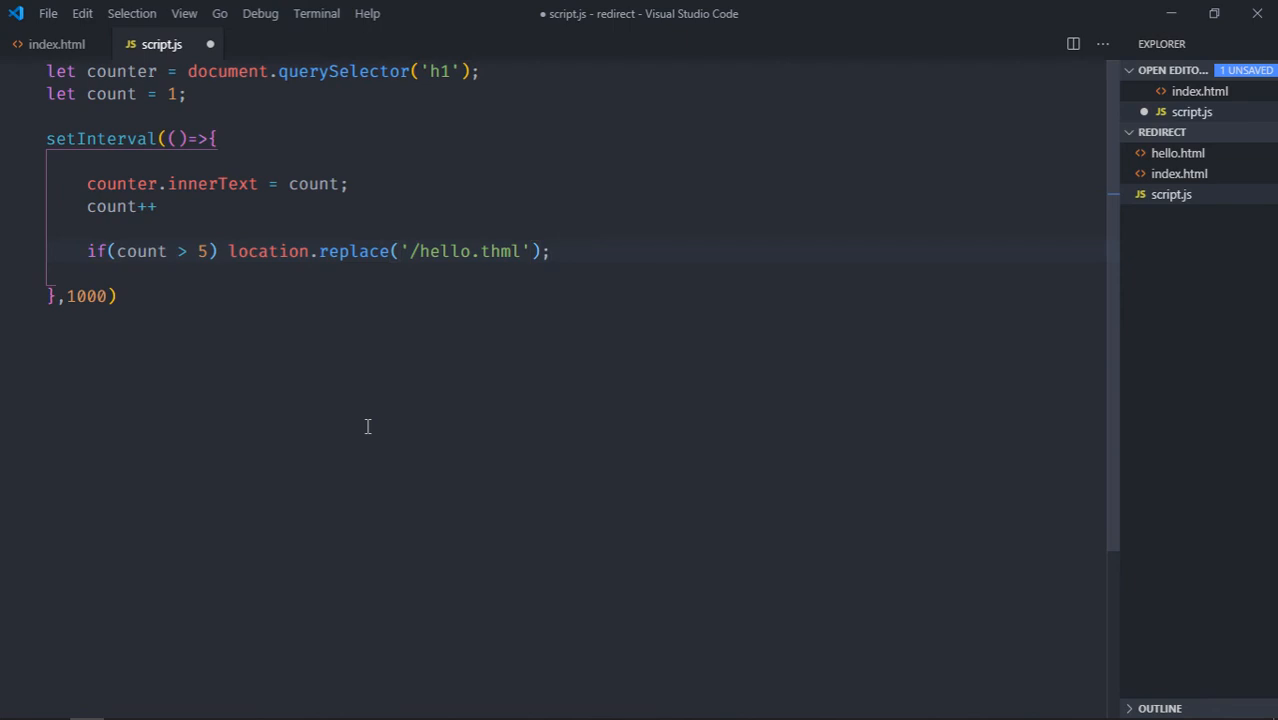
key("ctrl+s")
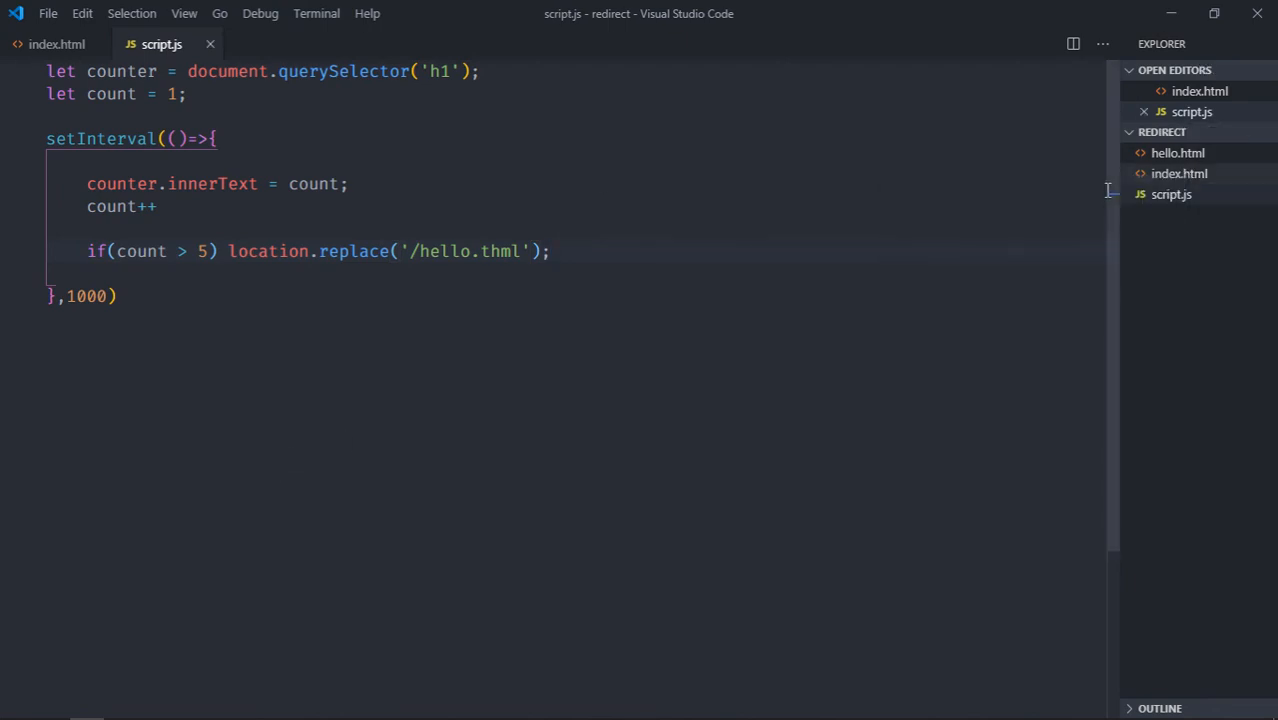
Fix the typo in the hello.html file name and save script.js again
key("BackSpace")
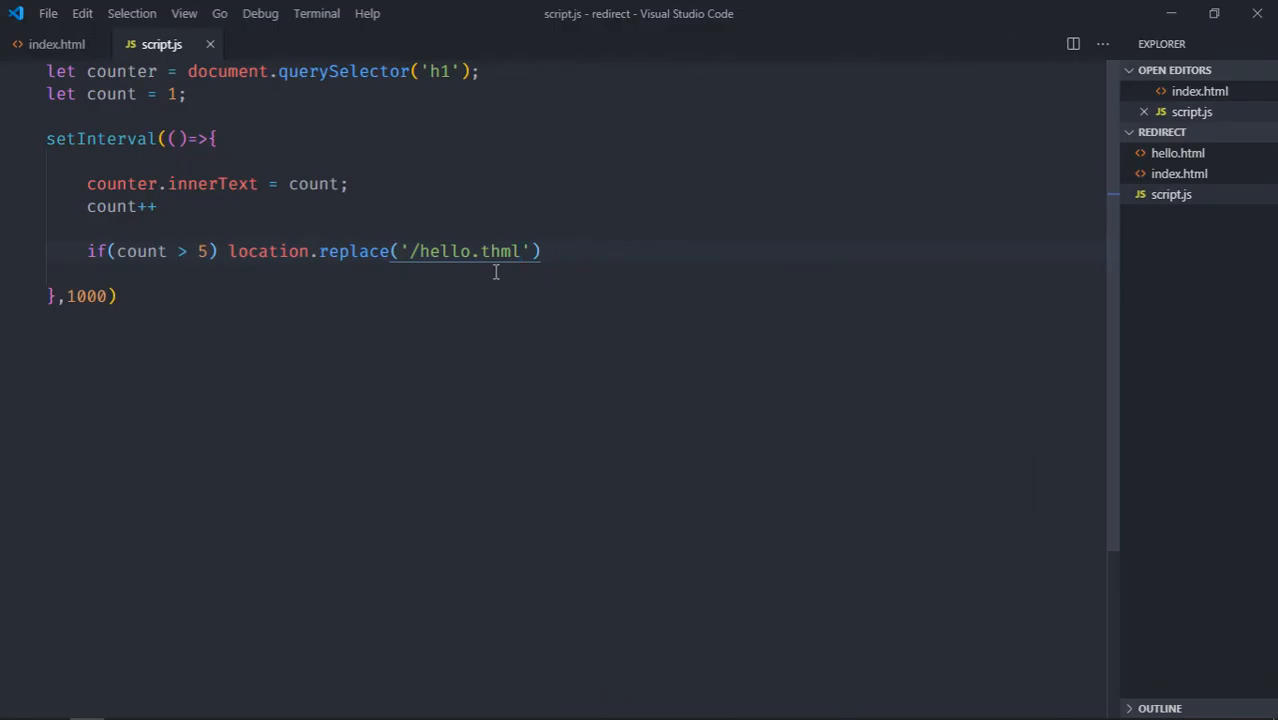
key("Backspace")
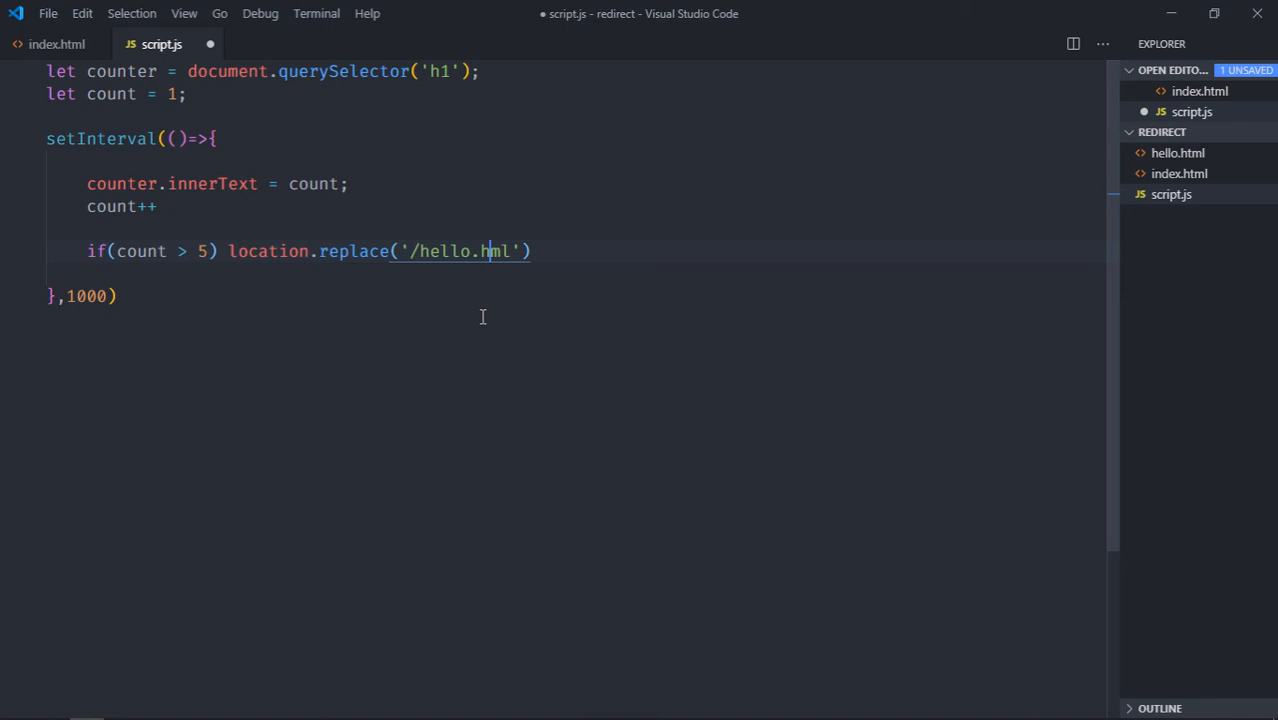
key("ctrl+s")
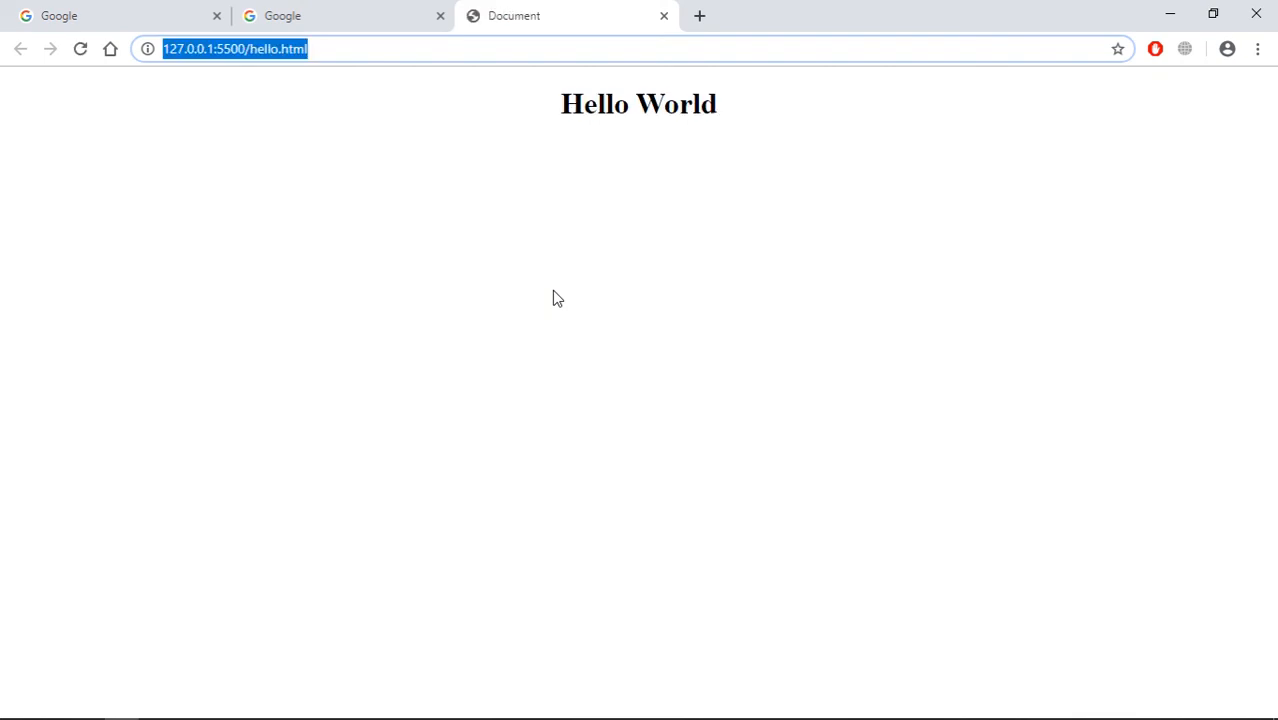
mouse_move(402, 164)
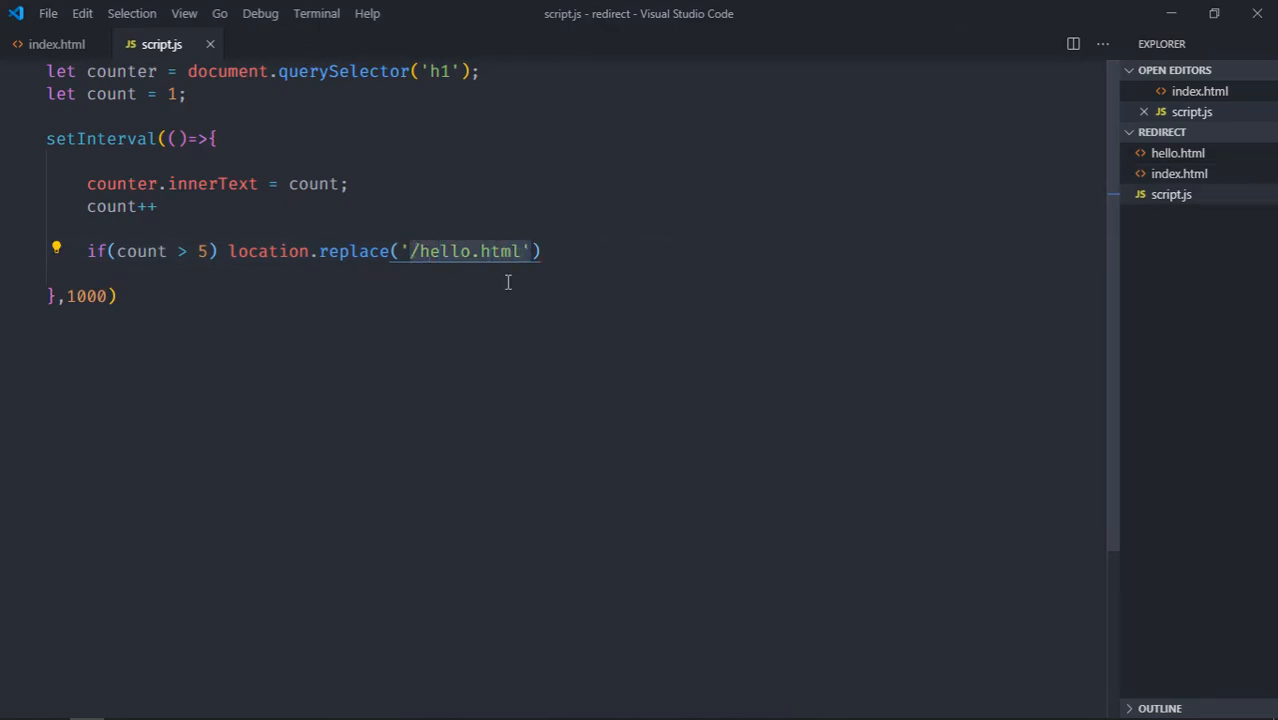
type("https://www.google.com/")
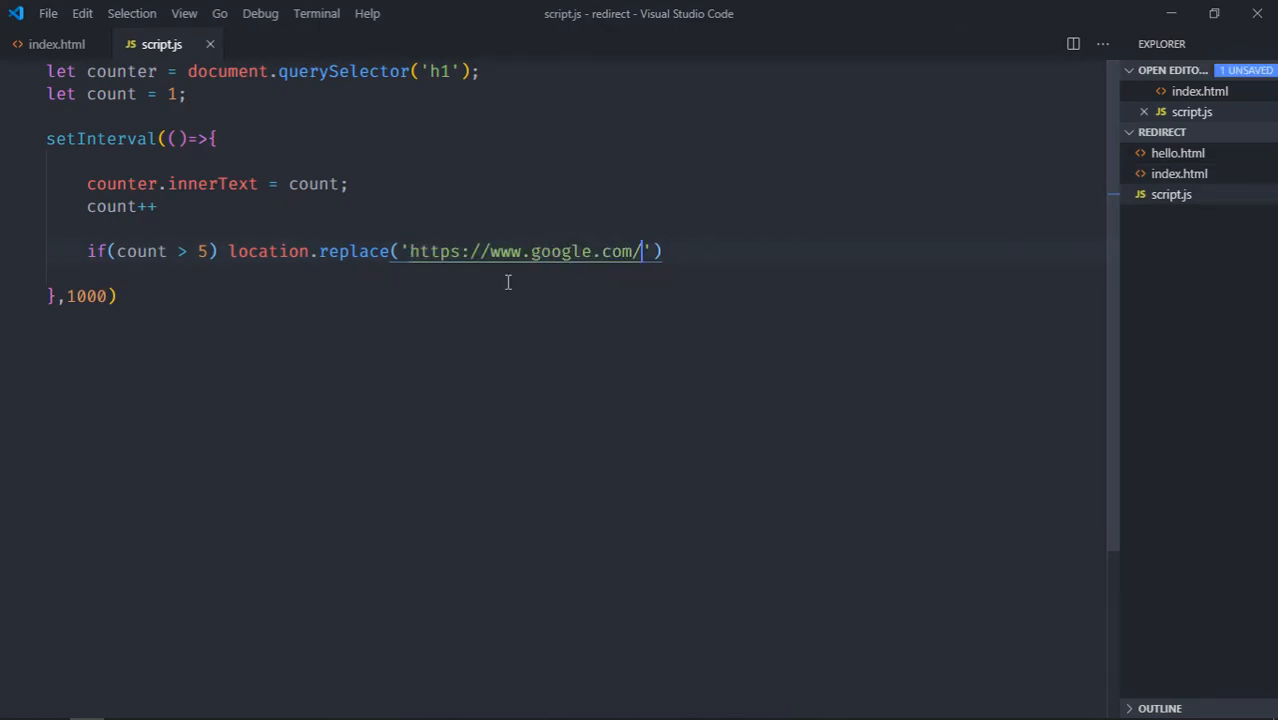
mouse_move(1171, 190)
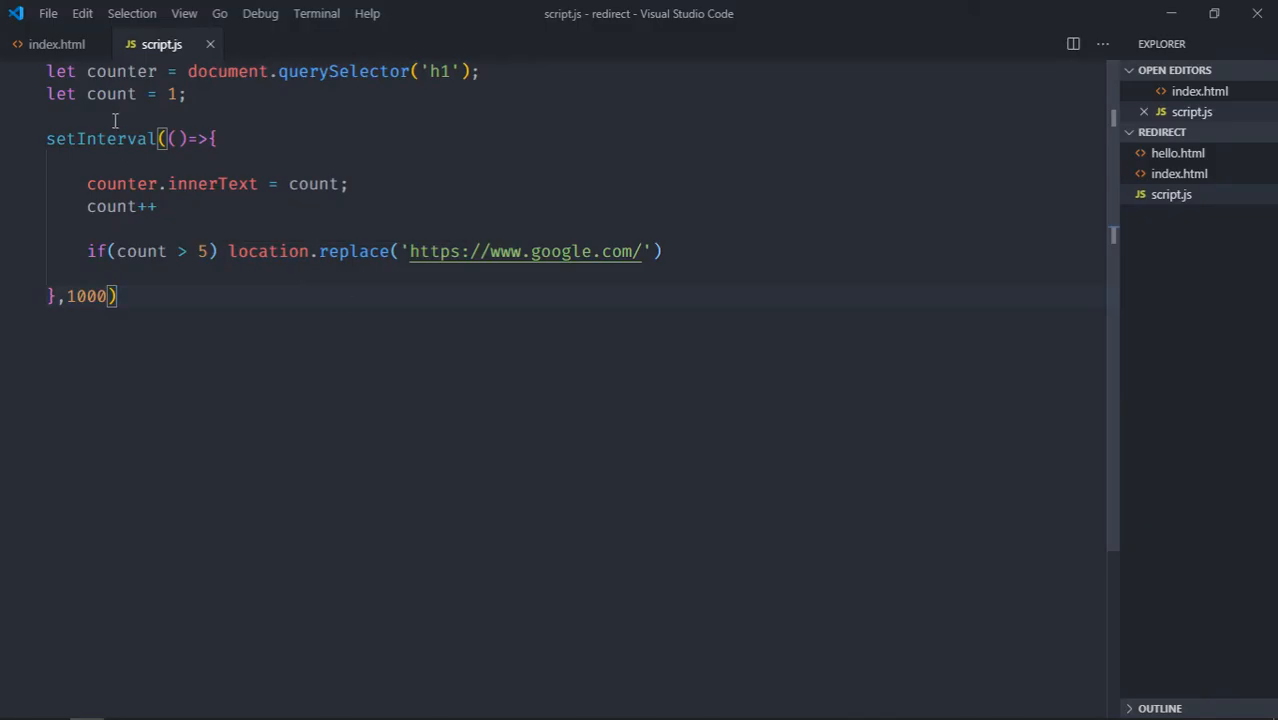
left_click(56, 44)
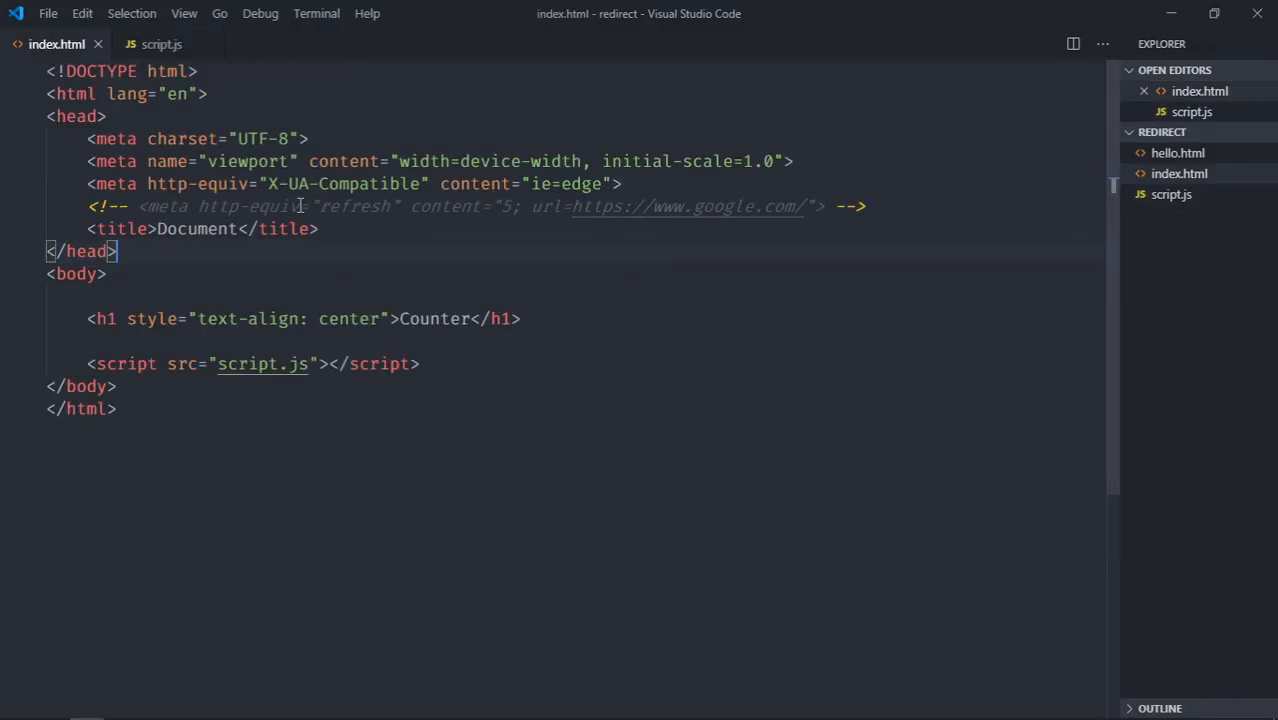
left_click(161, 44)
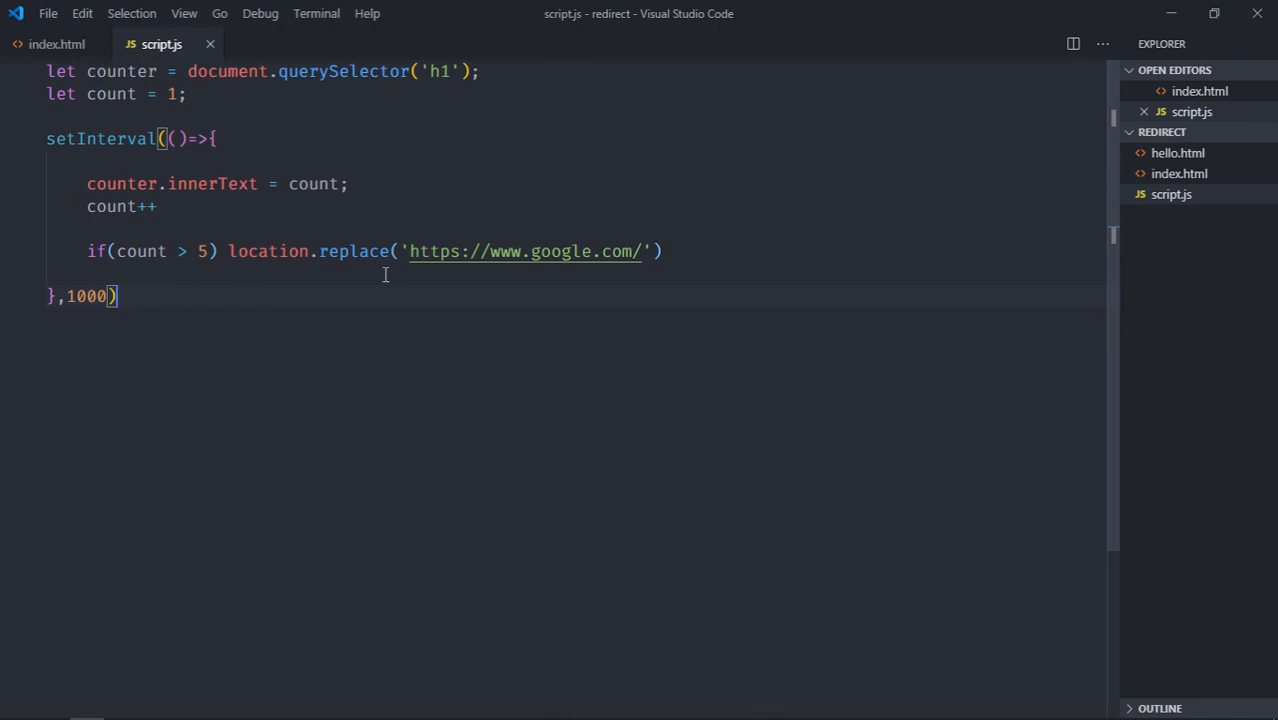